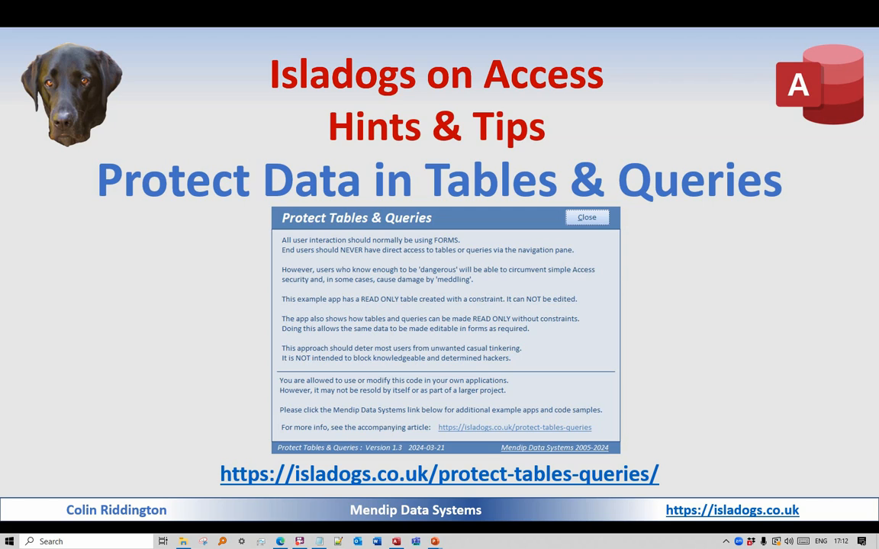
{"action": "mouse_move", "coordinate": [75, 452]}
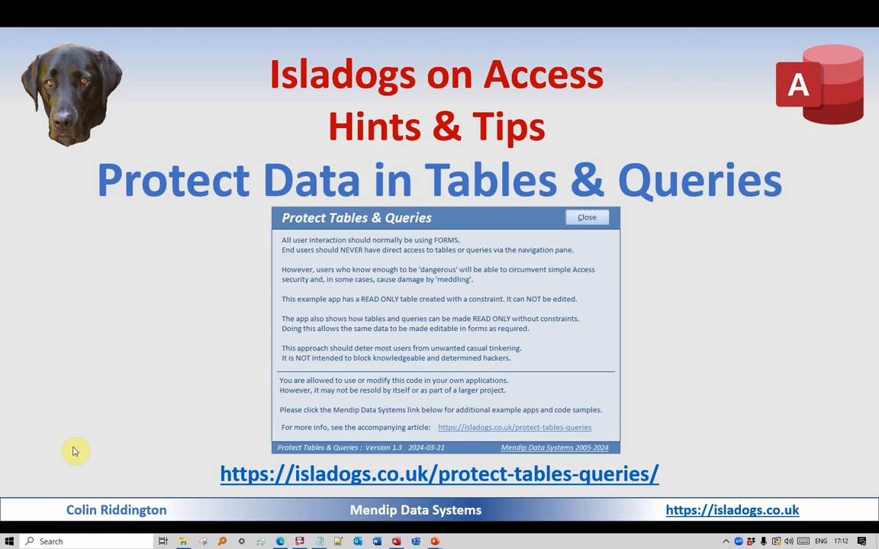
{"action": "mouse_move", "coordinate": [534, 489]}
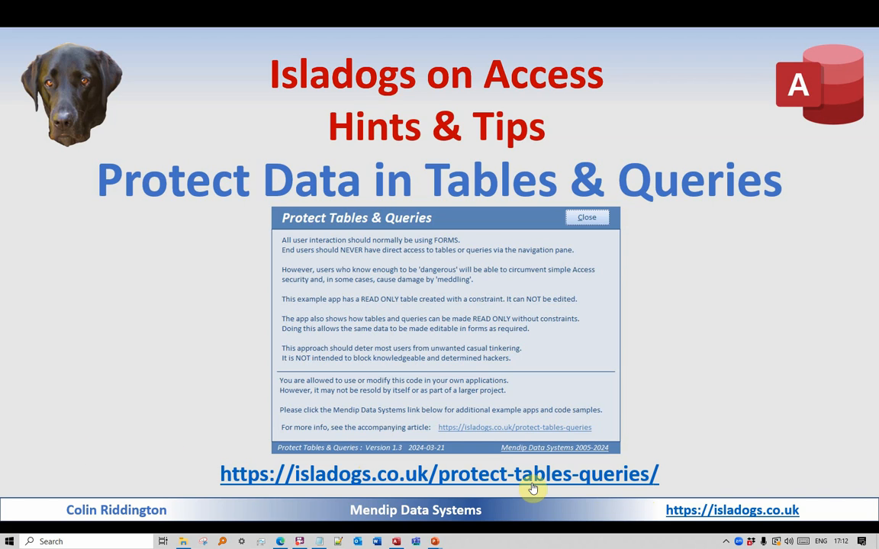
{"action": "mouse_move", "coordinate": [397, 479]}
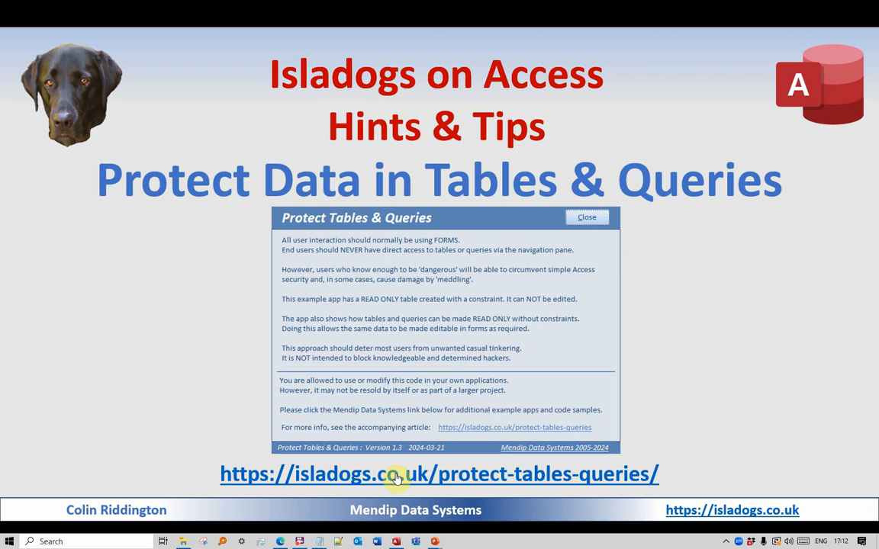
{"action": "mouse_move", "coordinate": [663, 496]}
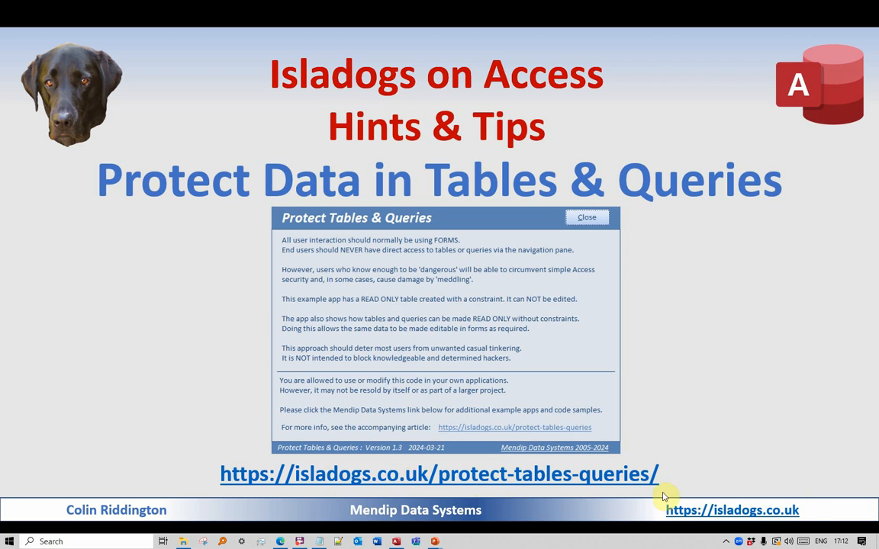
{"action": "mouse_move", "coordinate": [772, 424]}
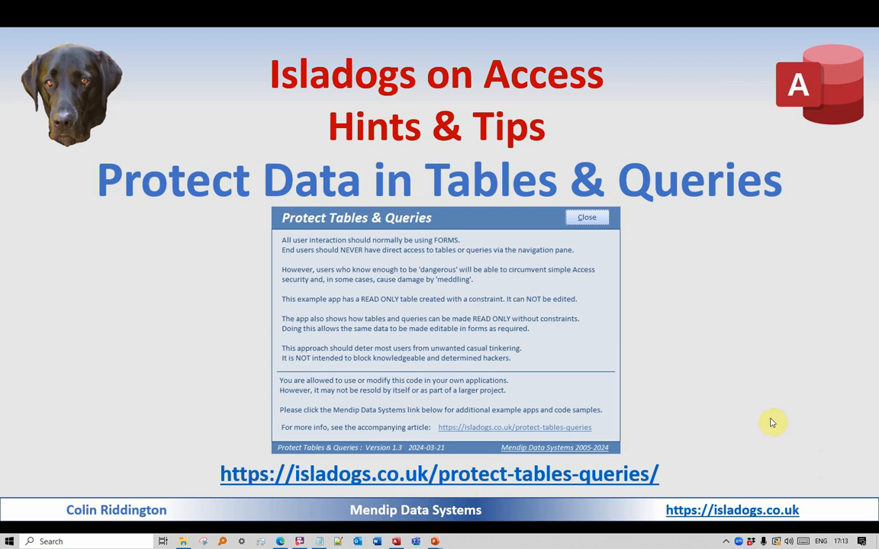
{"action": "mouse_move", "coordinate": [754, 406]}
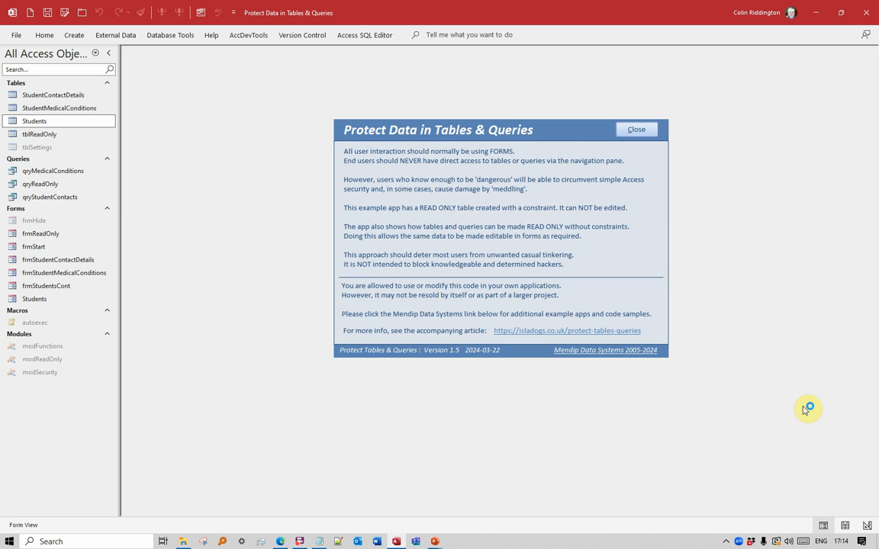
{"action": "mouse_move", "coordinate": [364, 424]}
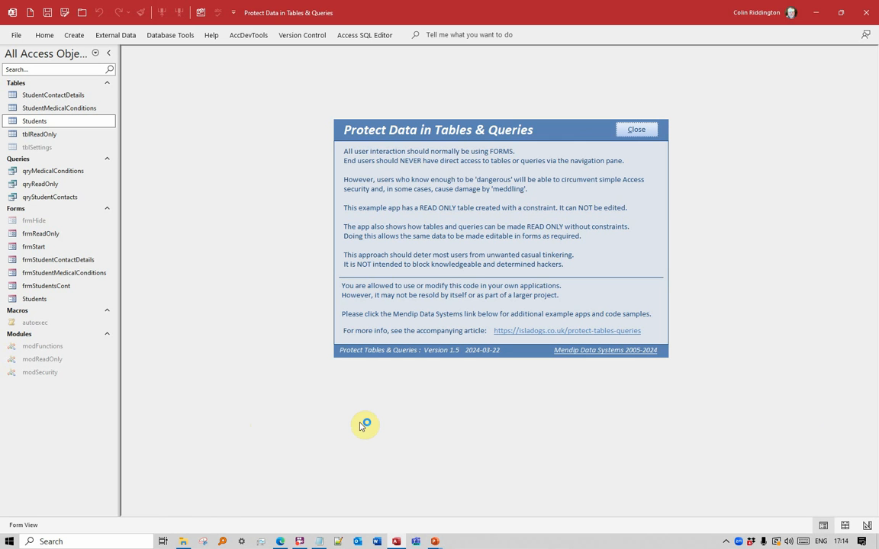
{"action": "mouse_move", "coordinate": [235, 342]}
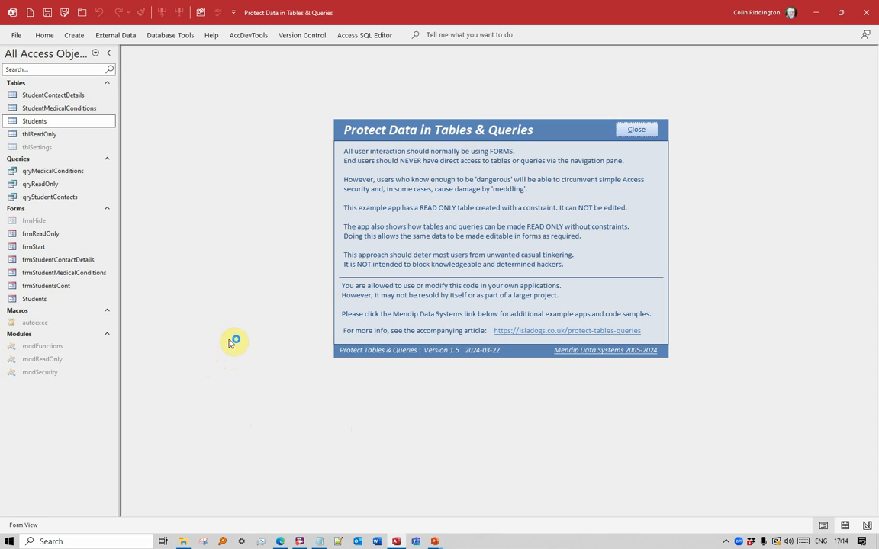
{"action": "mouse_move", "coordinate": [296, 238]}
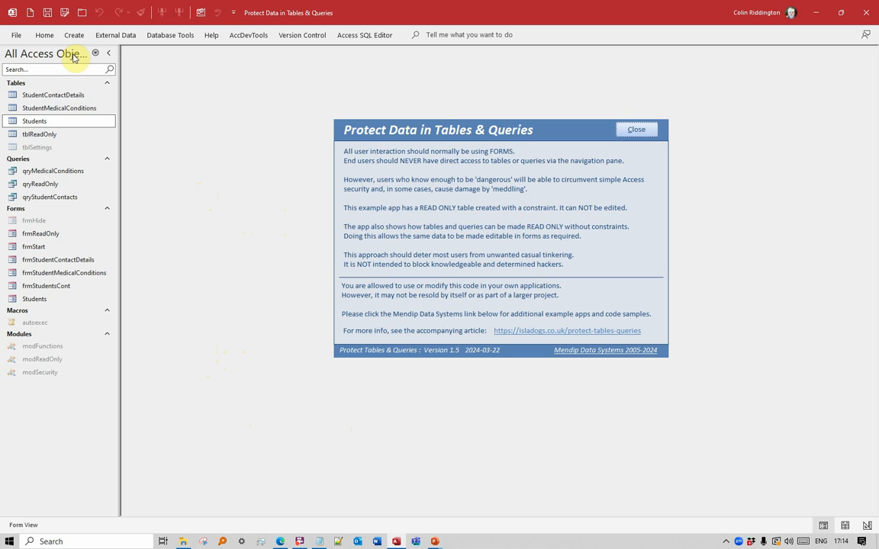
{"action": "mouse_move", "coordinate": [202, 247]}
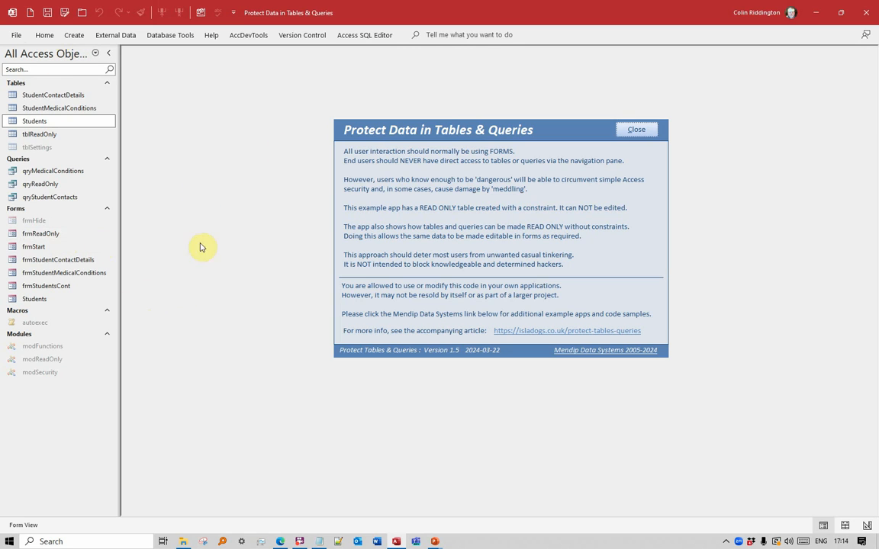
{"action": "mouse_move", "coordinate": [50, 165]}
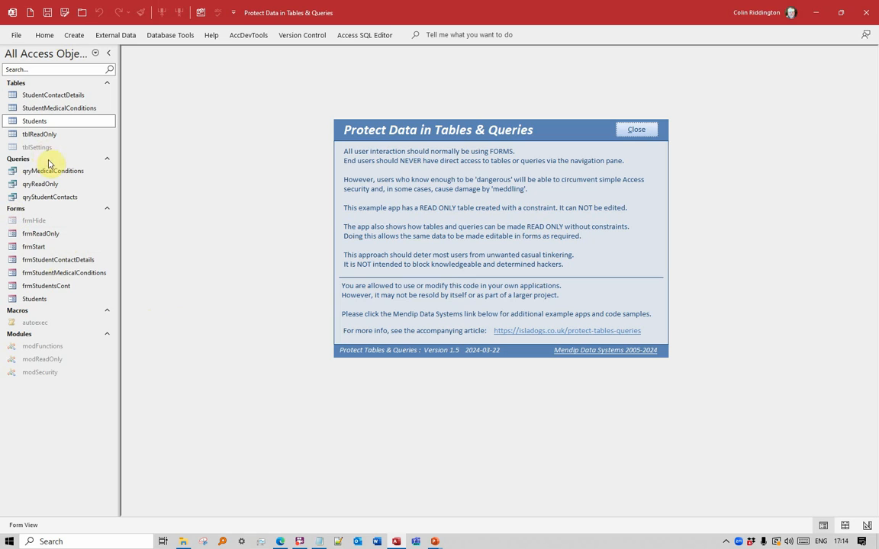
{"action": "mouse_move", "coordinate": [206, 51]}
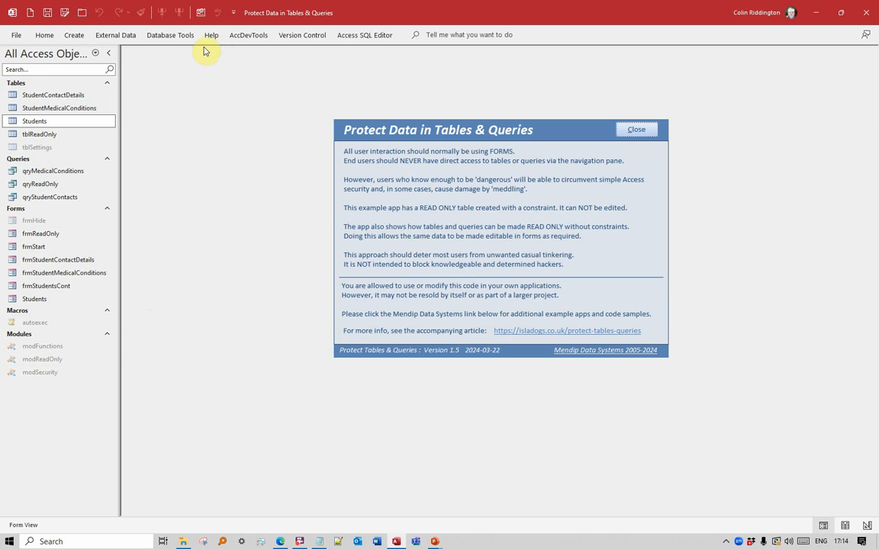
{"action": "mouse_move", "coordinate": [197, 42]}
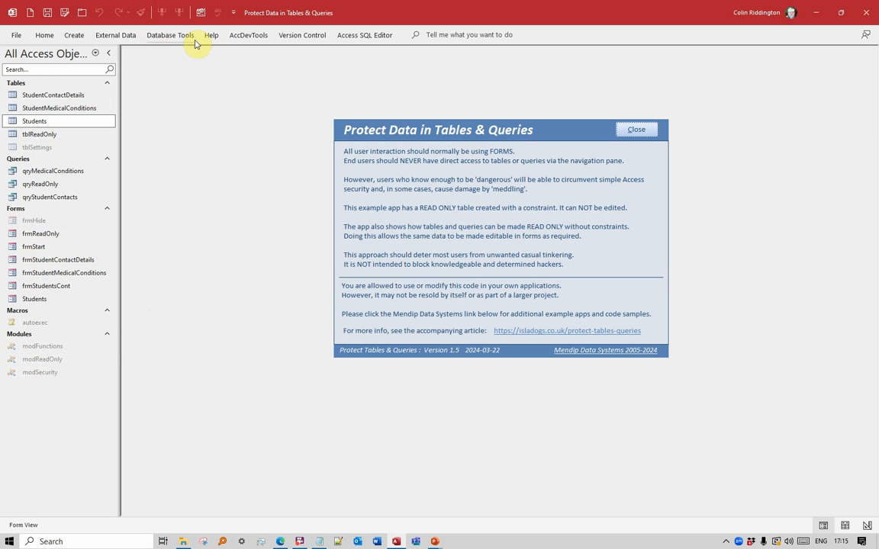
Step: Review the Current Database settings in Access Options and cancel without changes
{"action": "left_click", "coordinate": [15, 35]}
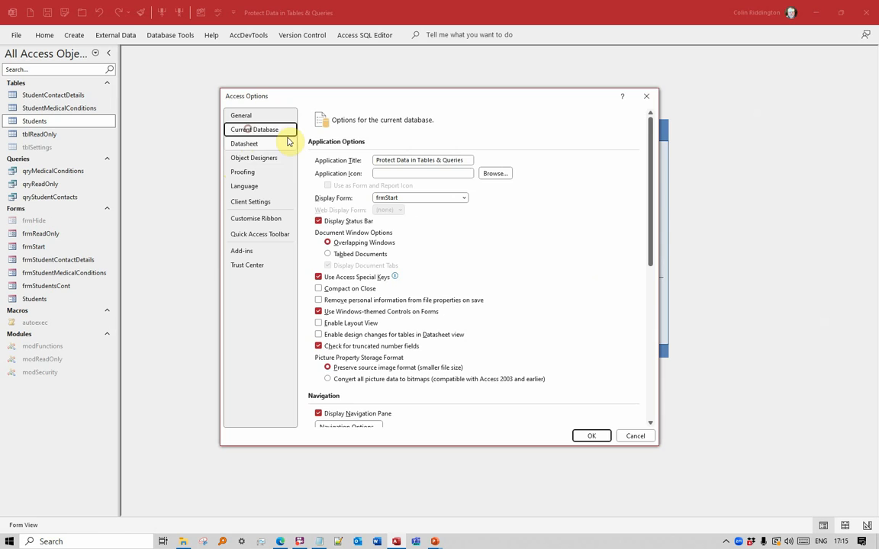
{"action": "left_click", "coordinate": [319, 222]}
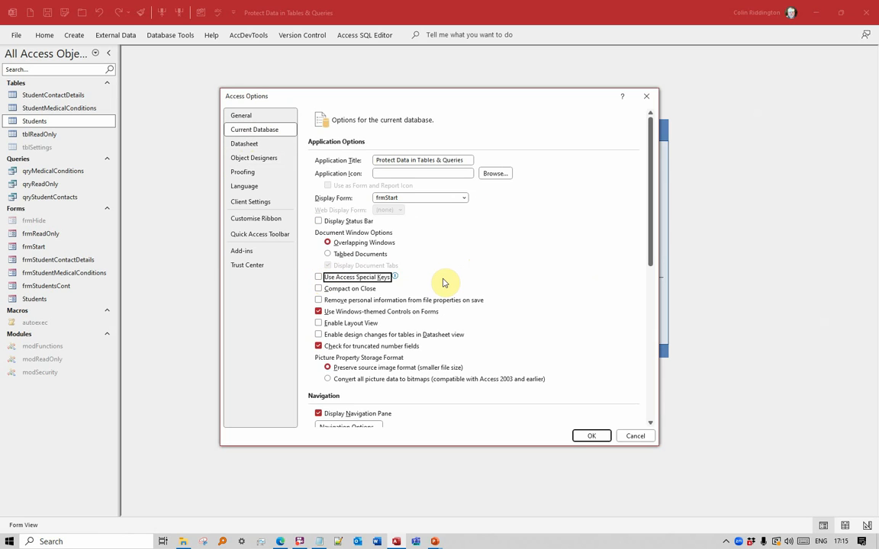
{"action": "mouse_move", "coordinate": [463, 273]}
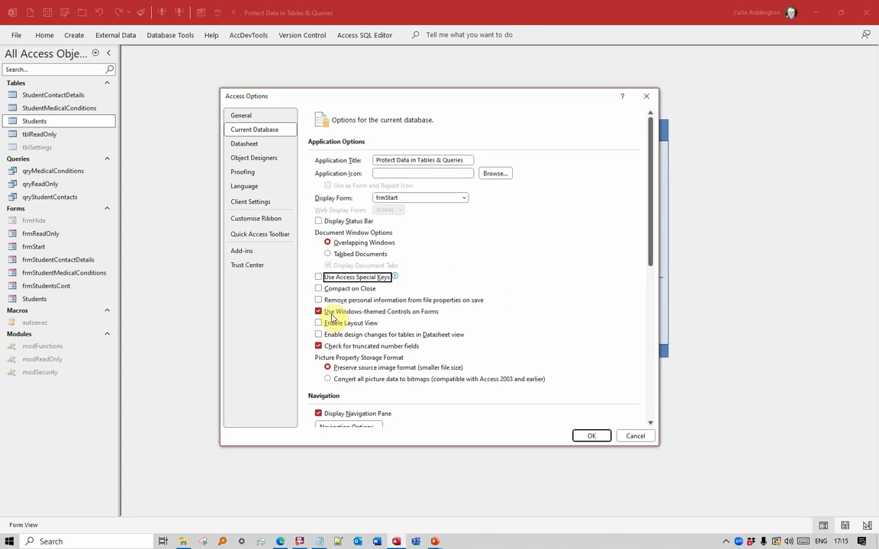
{"action": "scroll", "scroll_direction": "down", "scroll_amount": 3}
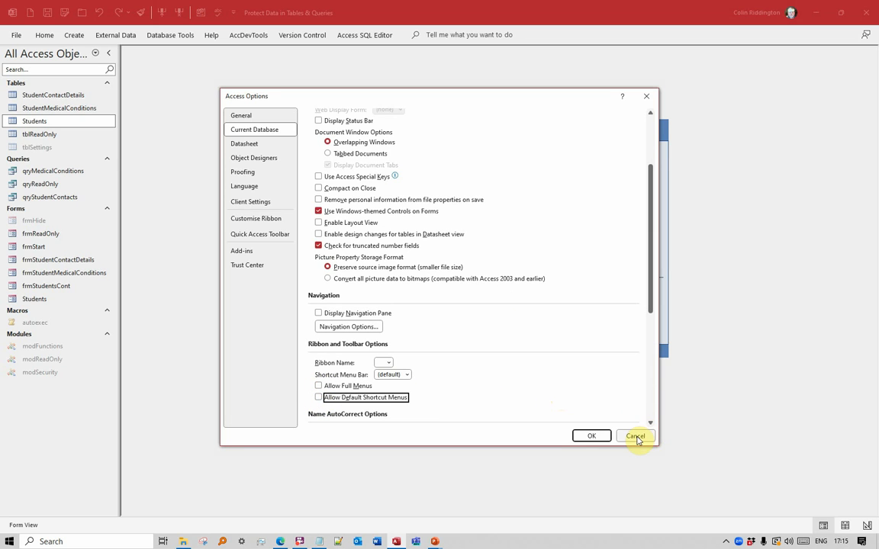
{"action": "left_click", "coordinate": [634, 437]}
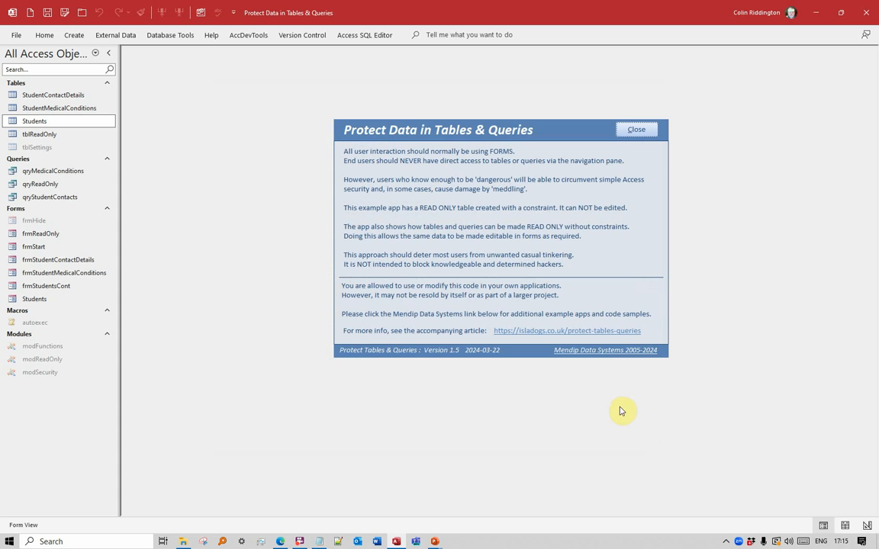
{"action": "mouse_move", "coordinate": [311, 270]}
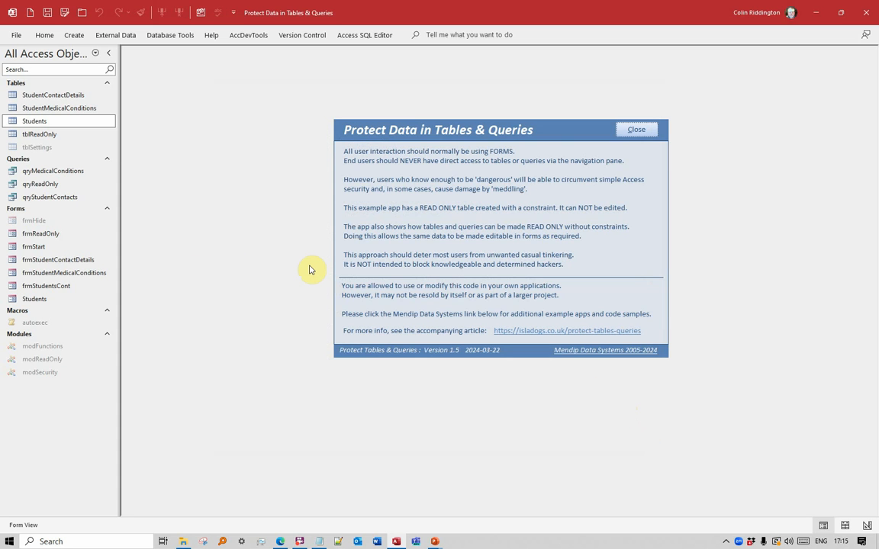
{"action": "left_click", "coordinate": [634, 129]}
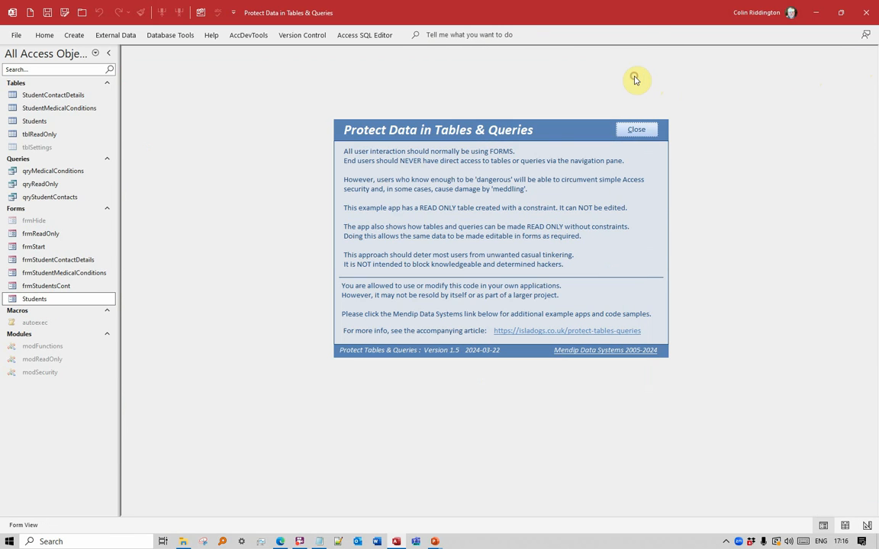
{"action": "mouse_move", "coordinate": [632, 89]}
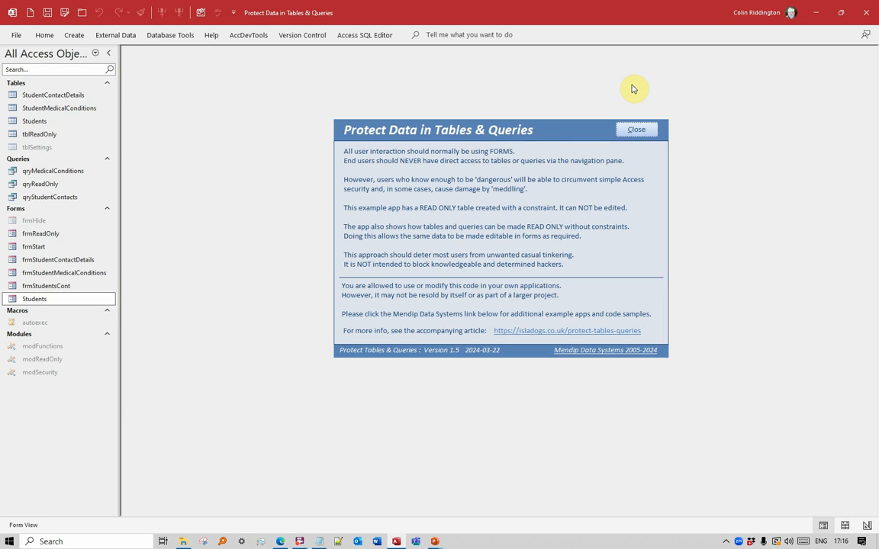
{"action": "mouse_move", "coordinate": [383, 6]}
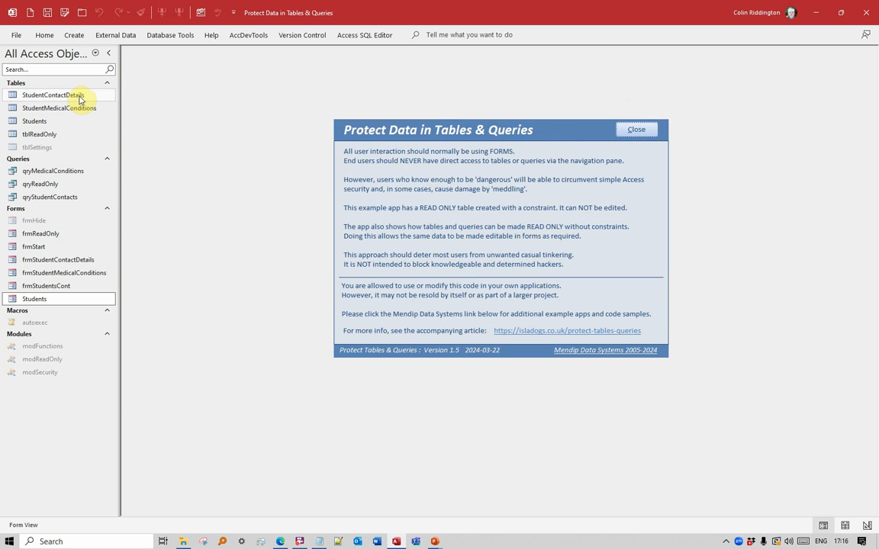
Step: Browse the StudentContactDetails, StudentMedicalConditions and Students tables, test editing, then close them and the contacts query
{"action": "double_click", "coordinate": [52, 95]}
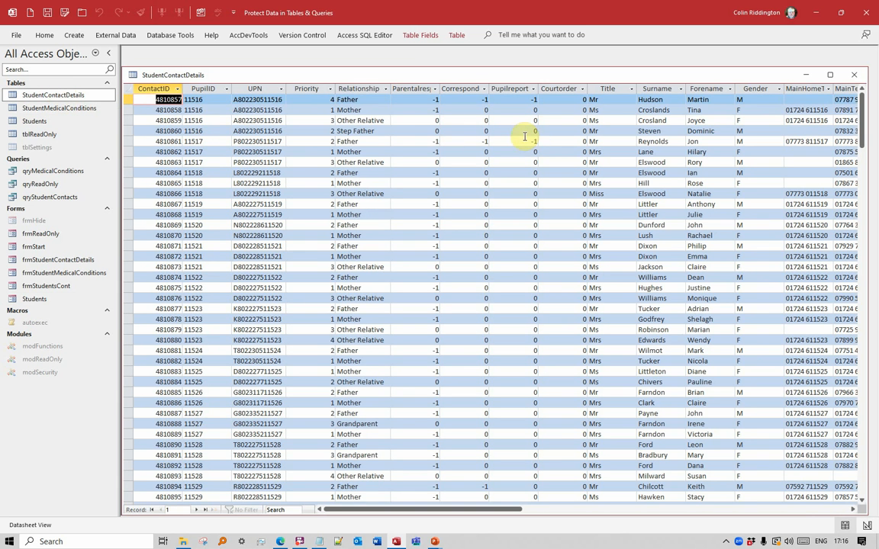
{"action": "left_click", "coordinate": [359, 99]}
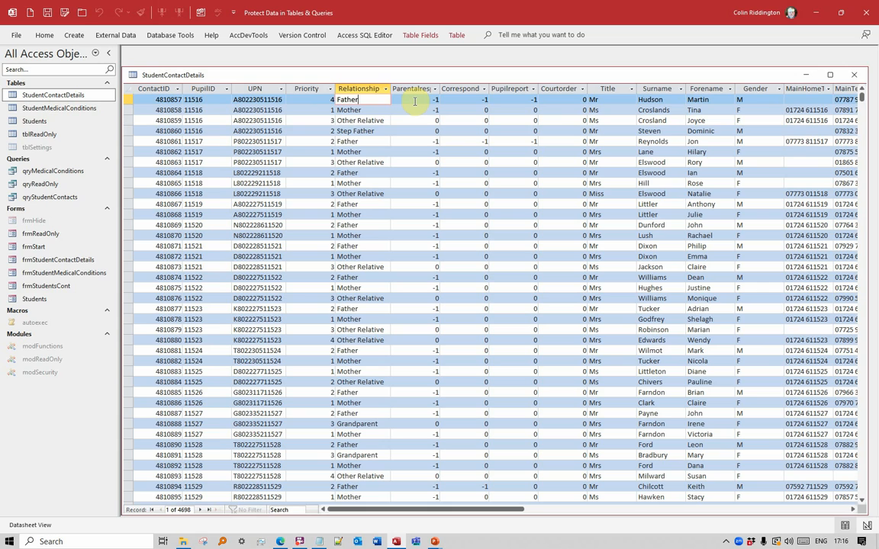
{"action": "left_click", "coordinate": [306, 109]}
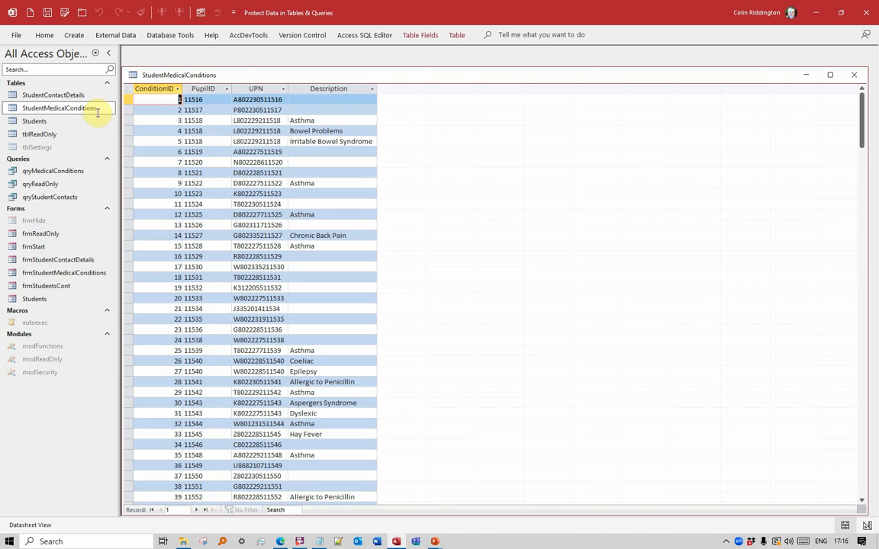
{"action": "left_click", "coordinate": [331, 119]}
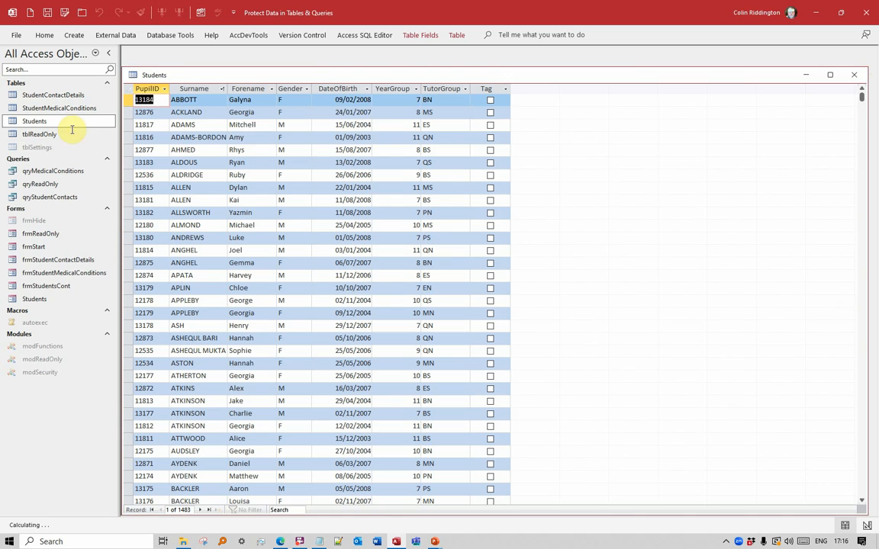
{"action": "left_click", "coordinate": [290, 113]}
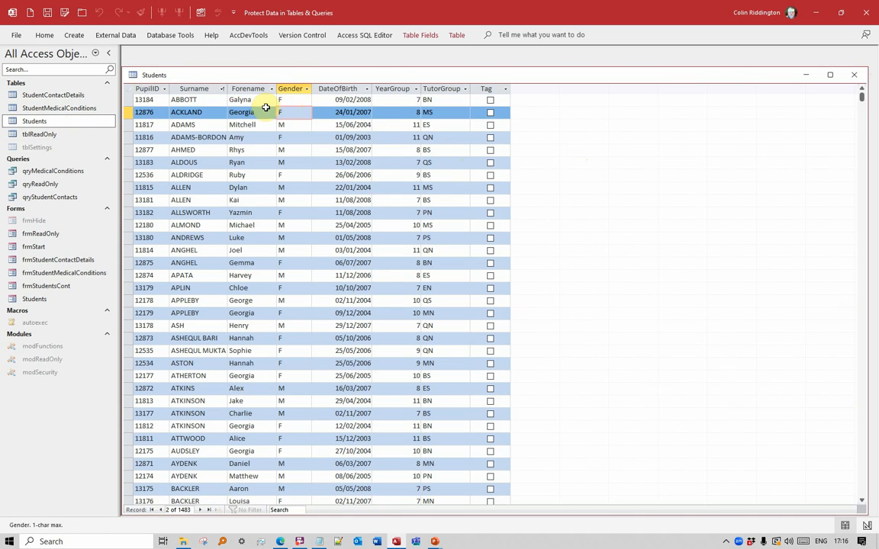
{"action": "left_click", "coordinate": [251, 113]}
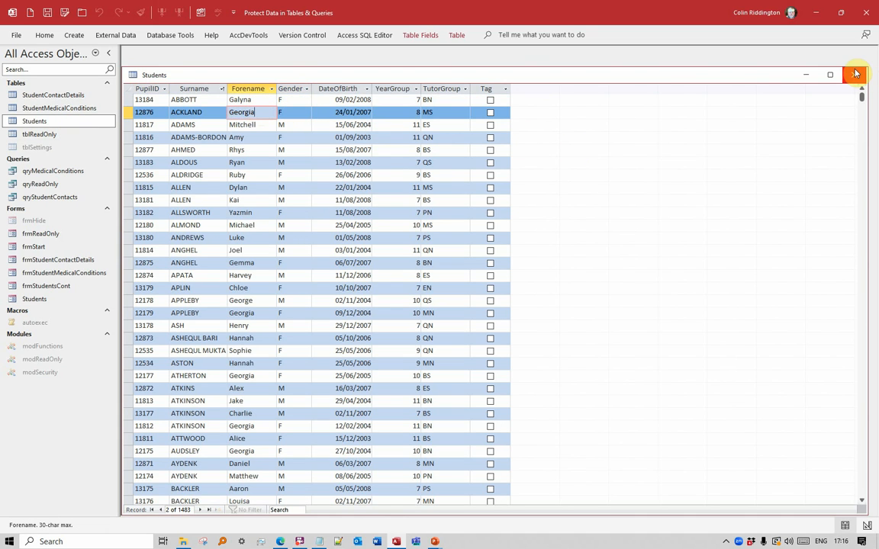
{"action": "left_click", "coordinate": [854, 73]}
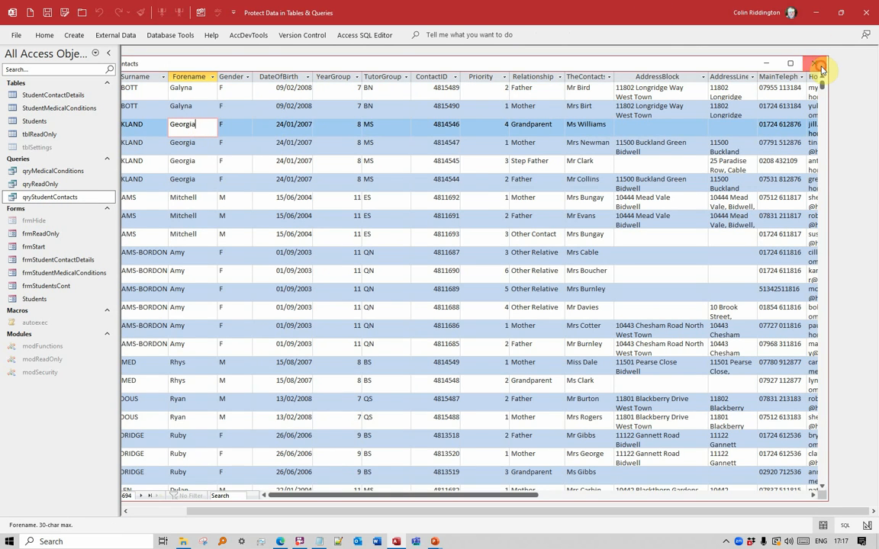
{"action": "left_click", "coordinate": [815, 64]}
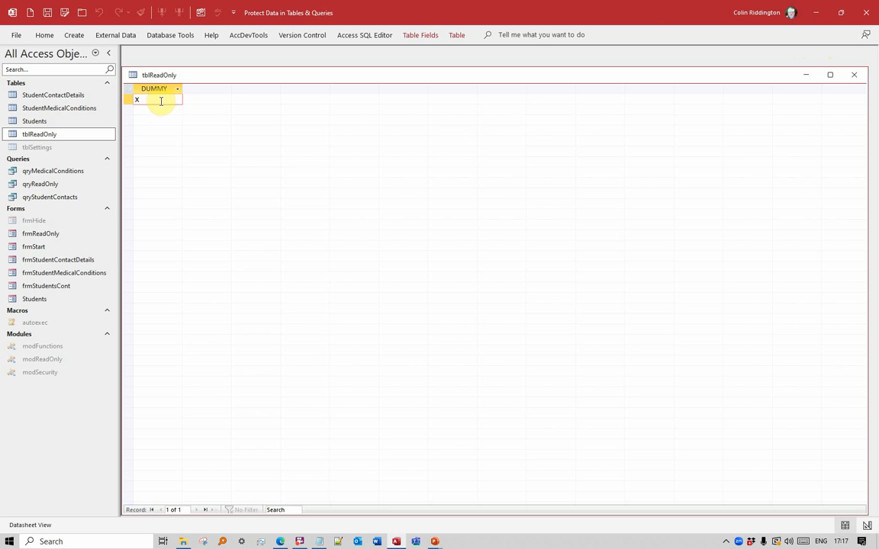
Step: Close tblReadOnly, view qryReadOnly, then open frmReadOnly, try editing DUMMY's X, and close it
{"action": "left_click", "coordinate": [854, 75]}
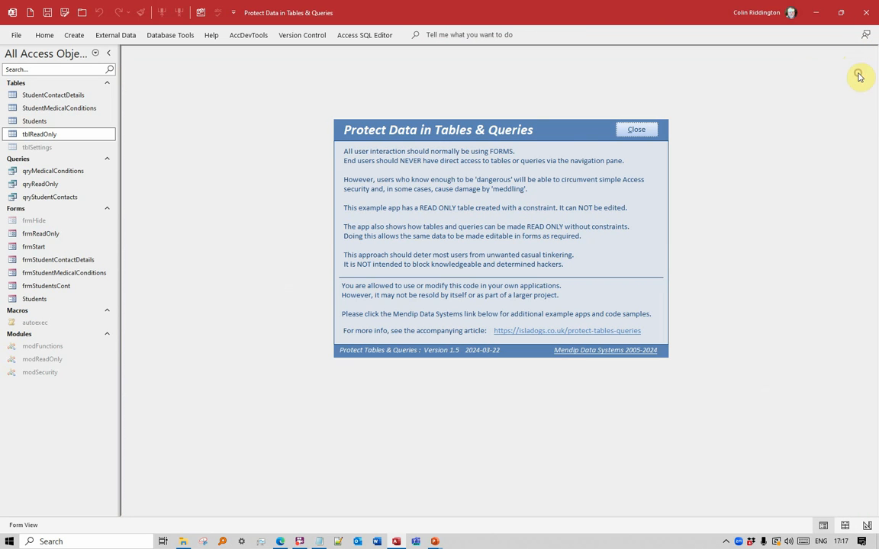
{"action": "double_click", "coordinate": [39, 183]}
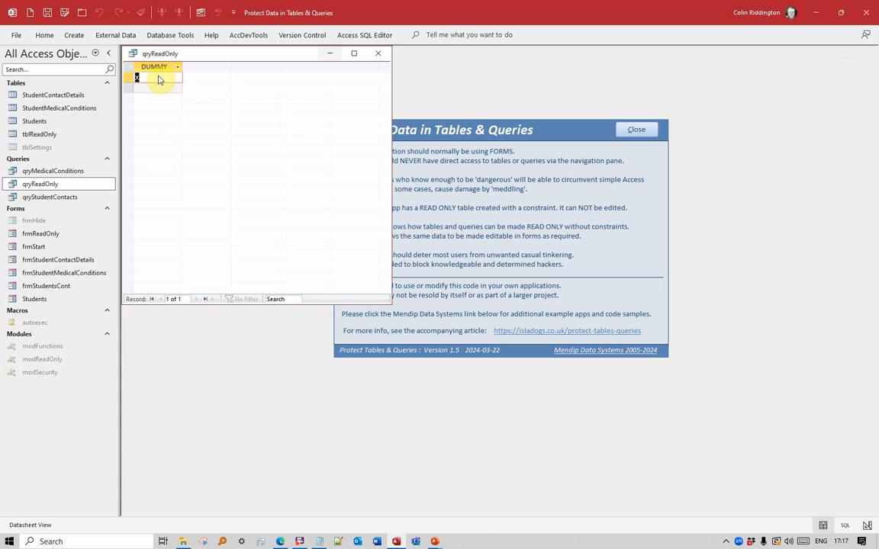
{"action": "left_click", "coordinate": [379, 54]}
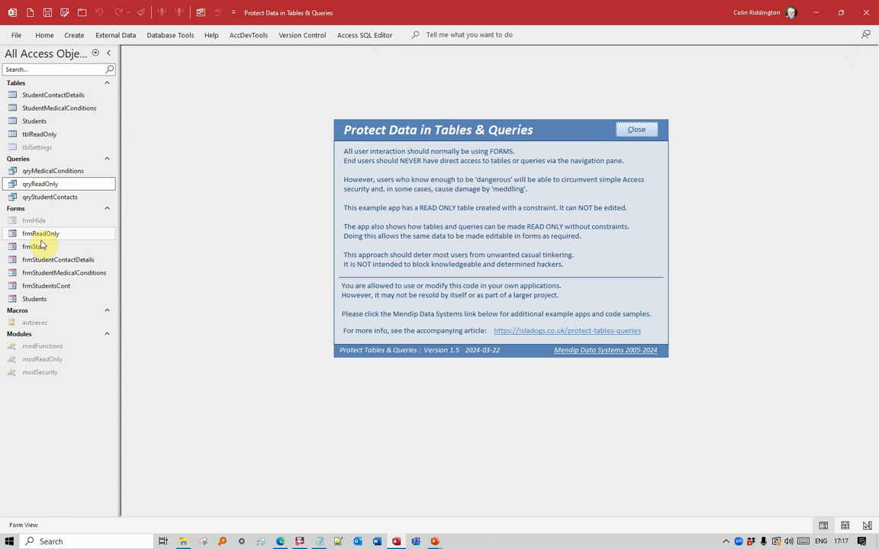
{"action": "double_click", "coordinate": [39, 233]}
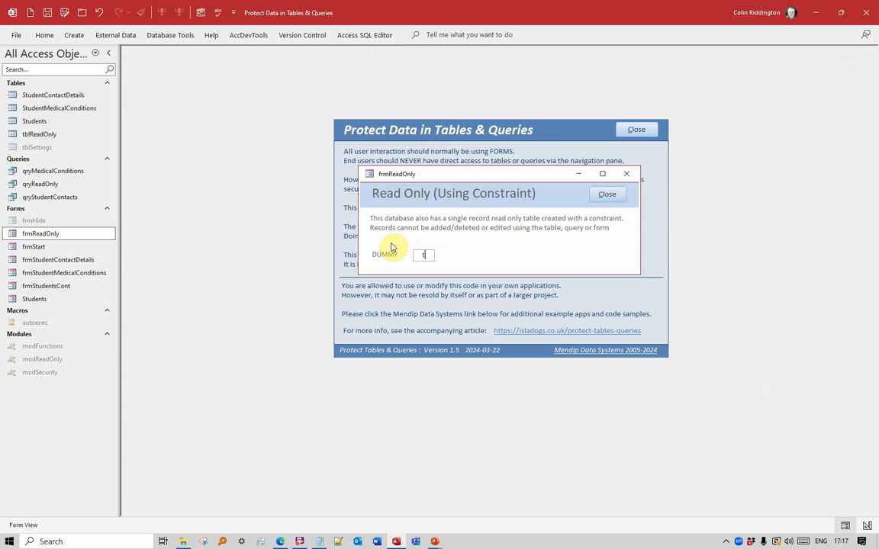
{"action": "left_click", "coordinate": [607, 194]}
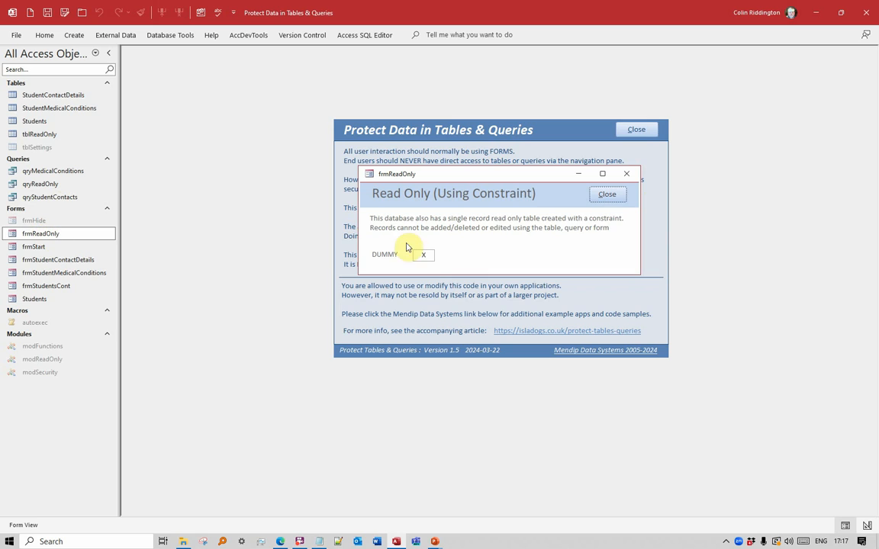
{"action": "mouse_move", "coordinate": [625, 220]}
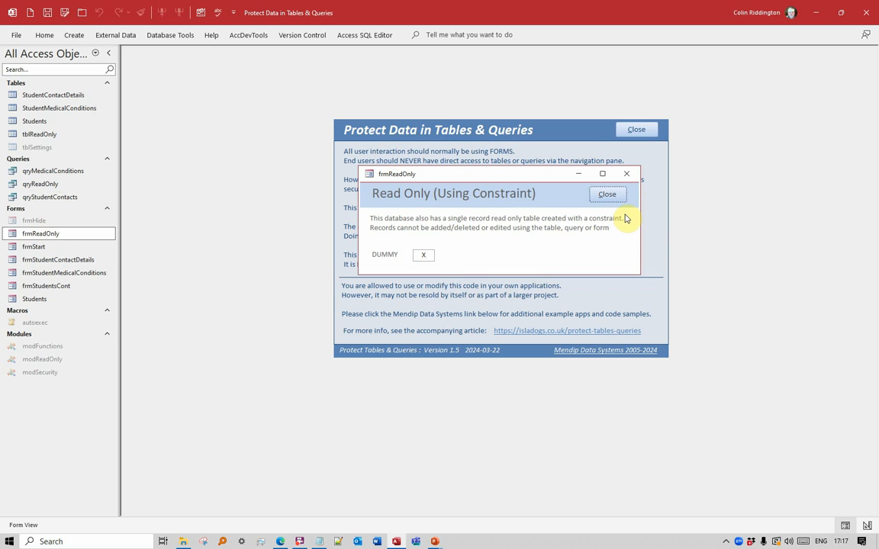
{"action": "left_click", "coordinate": [607, 194]}
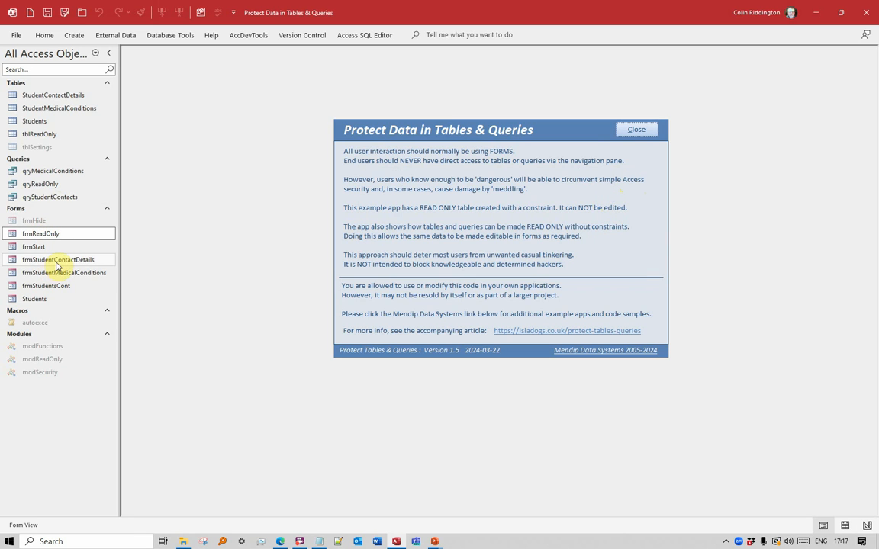
{"action": "mouse_move", "coordinate": [134, 268]}
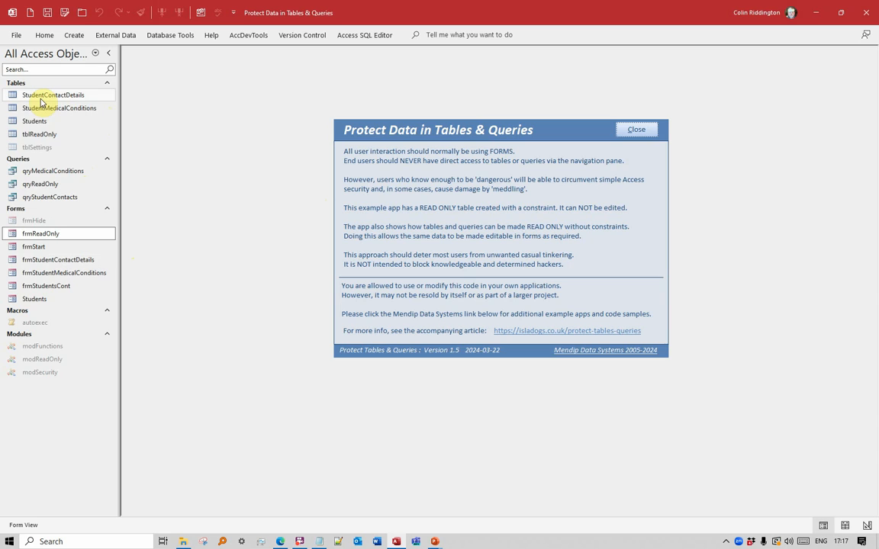
{"action": "mouse_move", "coordinate": [49, 197]}
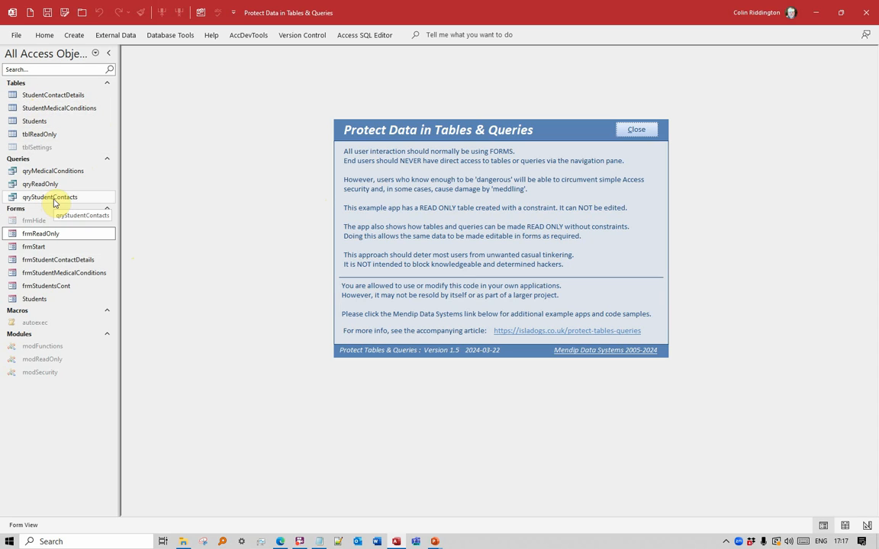
{"action": "mouse_move", "coordinate": [203, 214]}
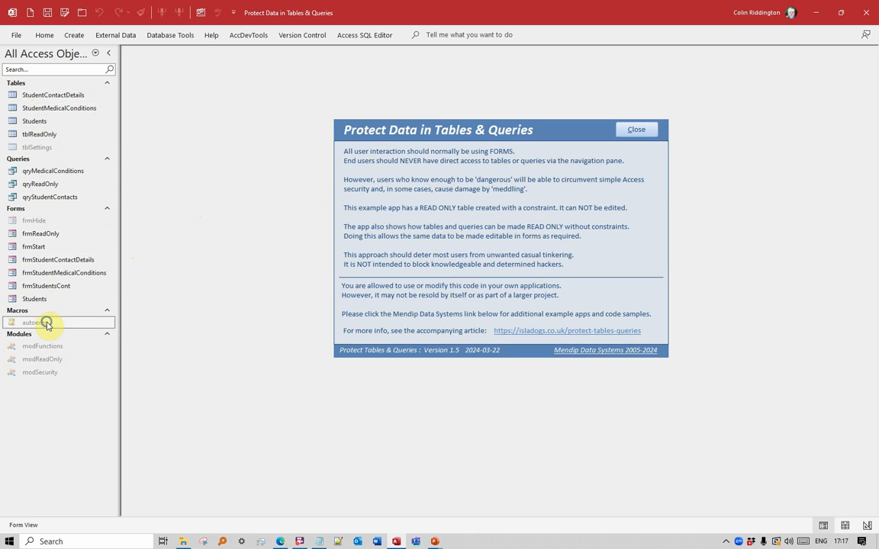
{"action": "double_click", "coordinate": [33, 321]}
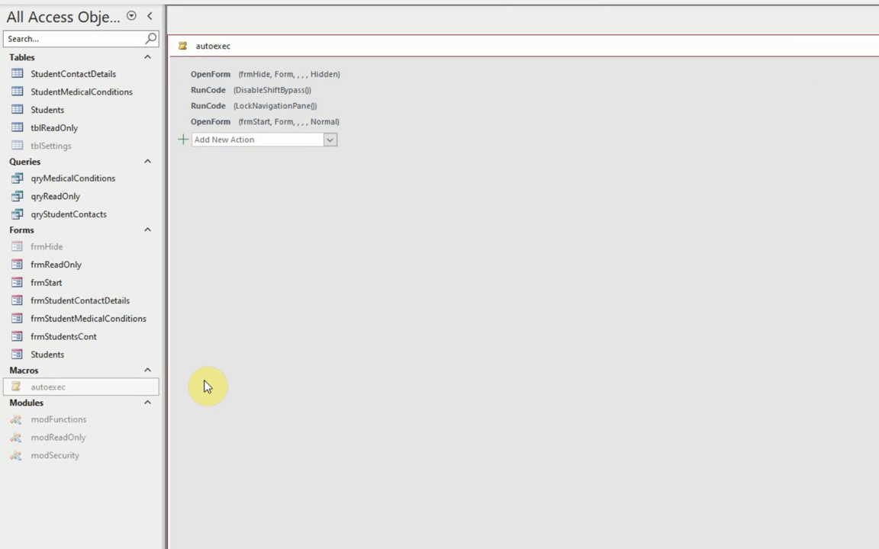
{"action": "mouse_move", "coordinate": [73, 177]}
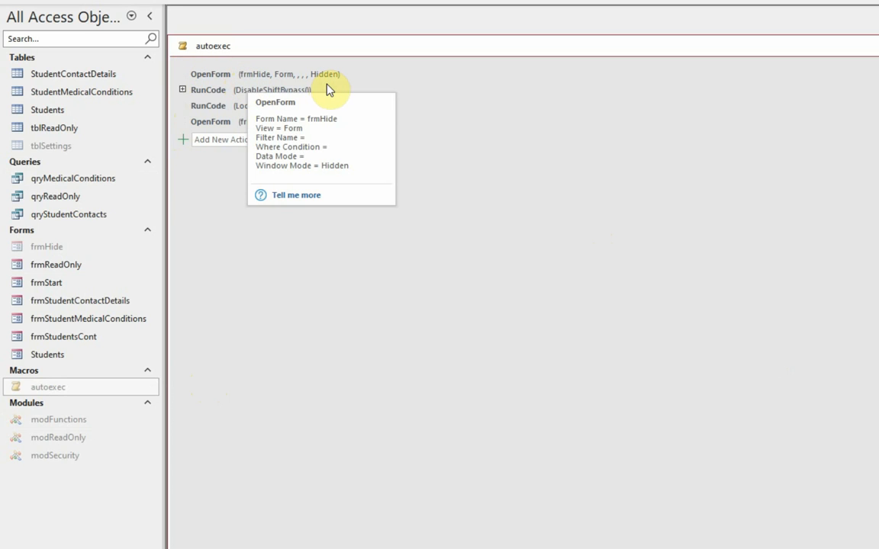
{"action": "mouse_move", "coordinate": [317, 90]}
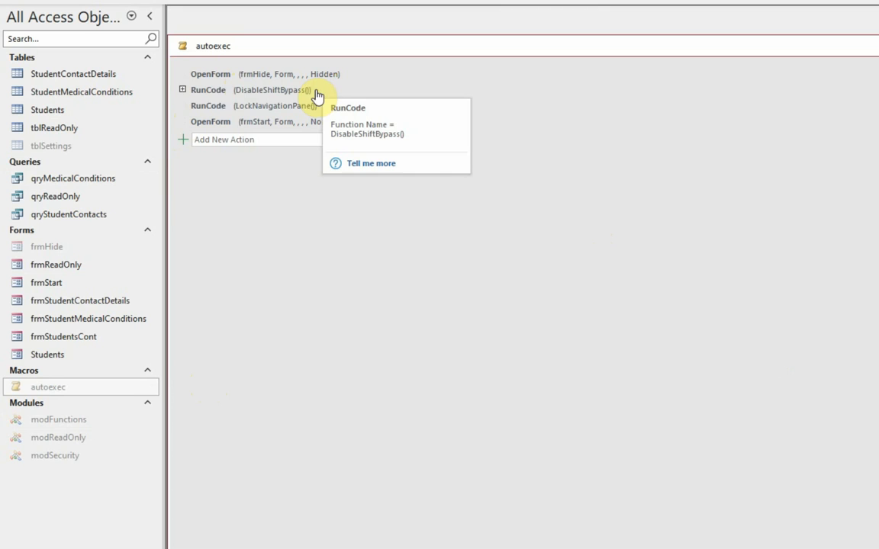
{"action": "mouse_move", "coordinate": [254, 105]}
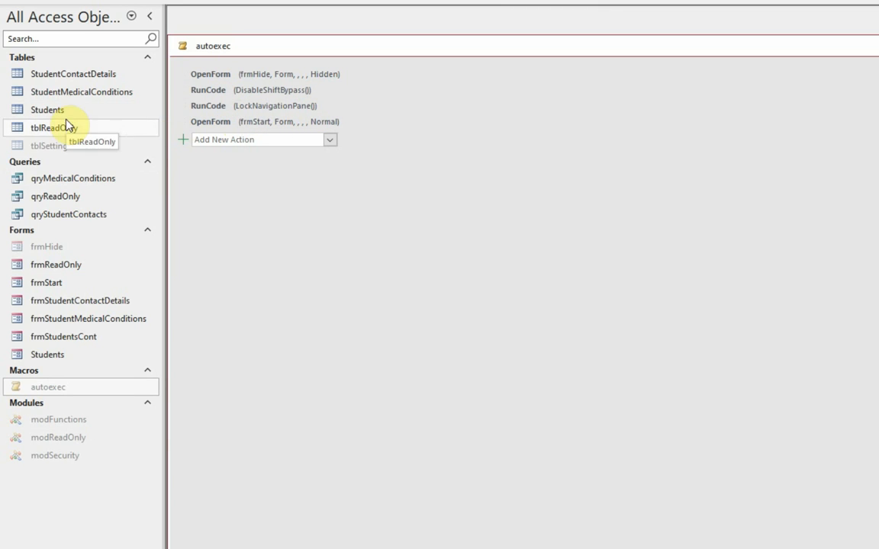
{"action": "right_click", "coordinate": [52, 128]}
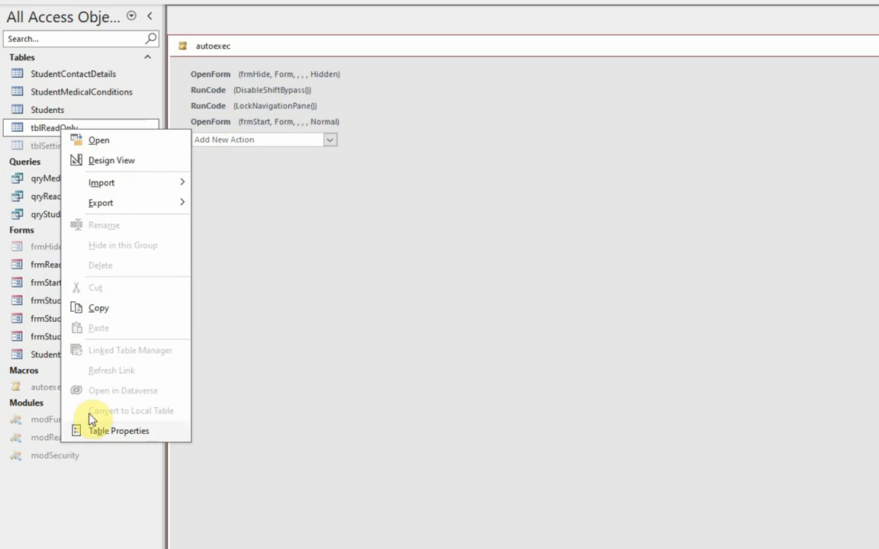
{"action": "mouse_move", "coordinate": [43, 320]}
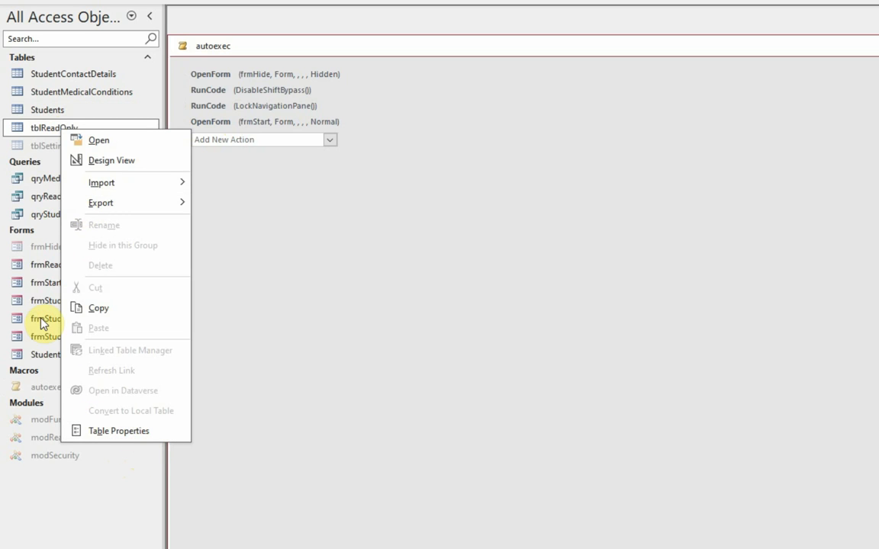
{"action": "right_click", "coordinate": [46, 319]}
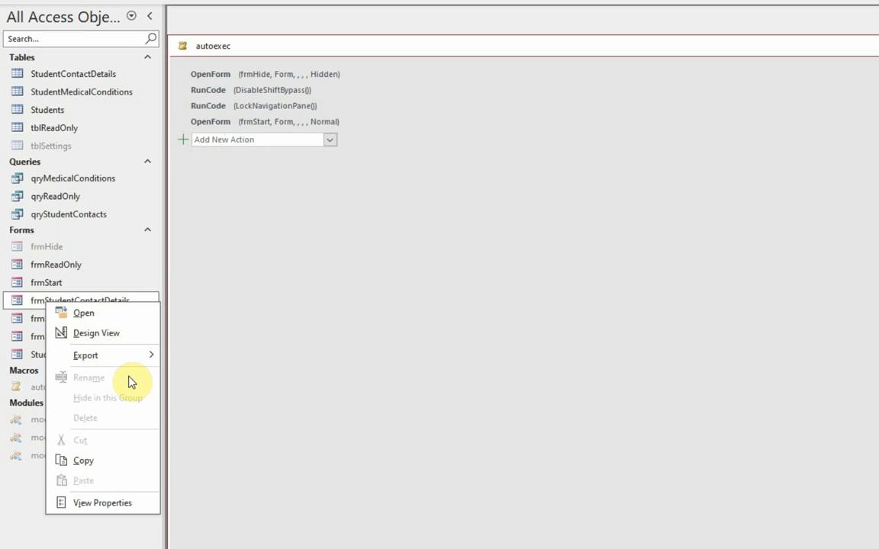
{"action": "mouse_move", "coordinate": [267, 145]}
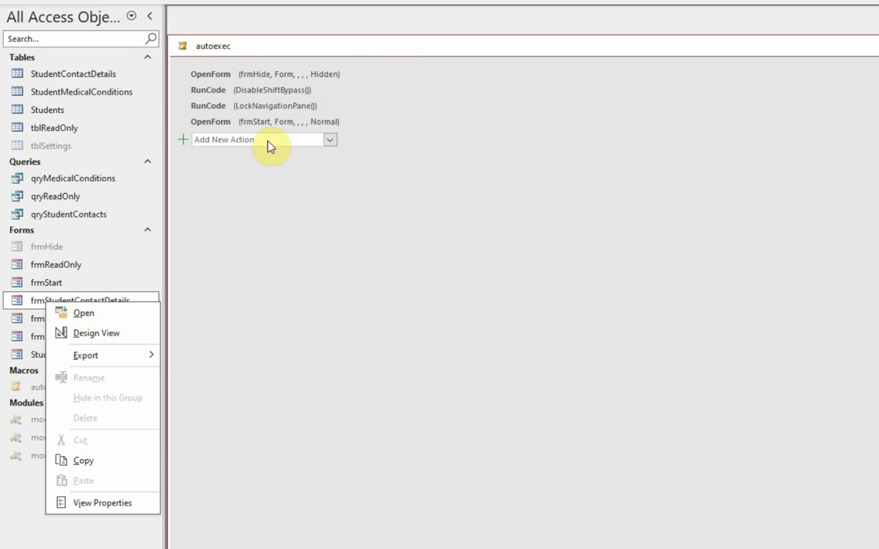
{"action": "mouse_move", "coordinate": [444, 46]}
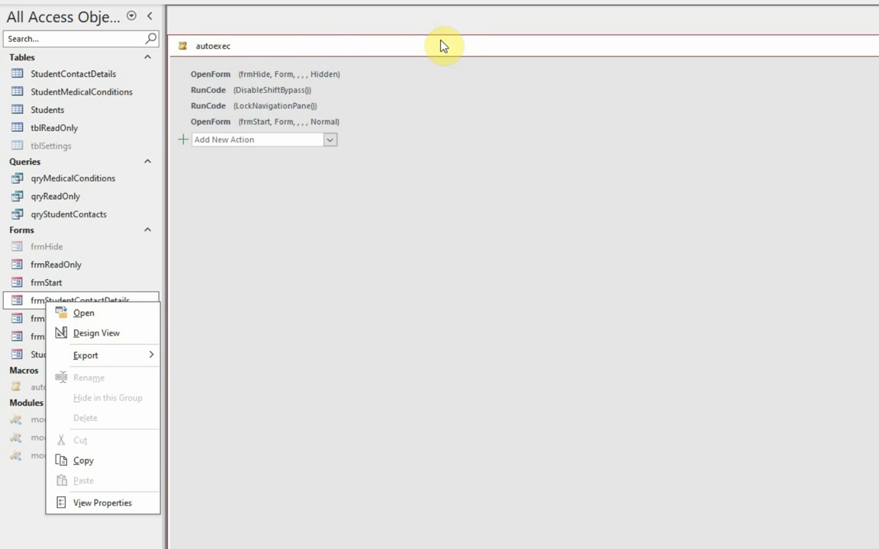
{"action": "left_click", "coordinate": [96, 333]}
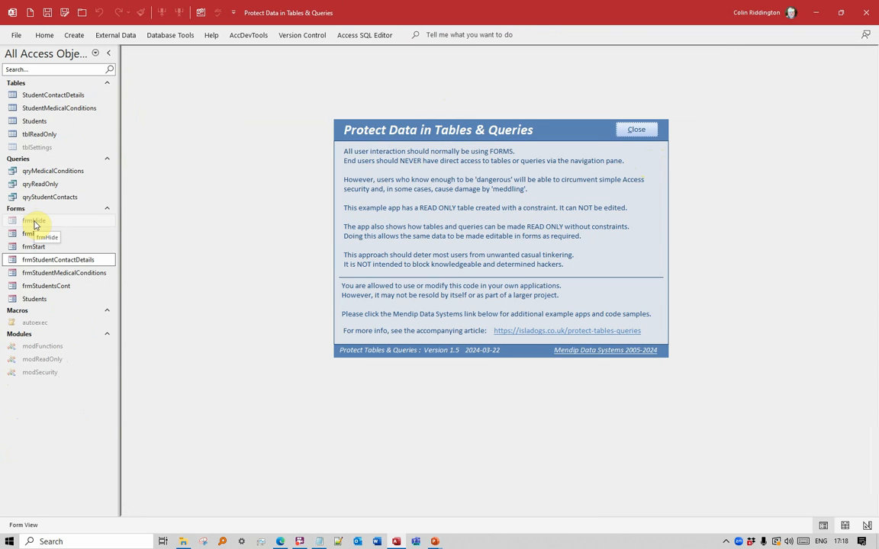
{"action": "double_click", "coordinate": [34, 219]}
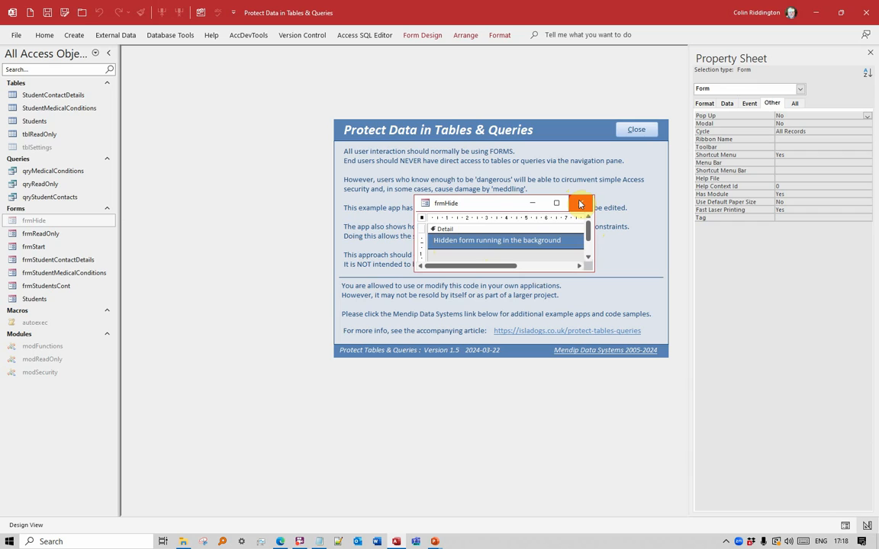
{"action": "mouse_move", "coordinate": [580, 204]}
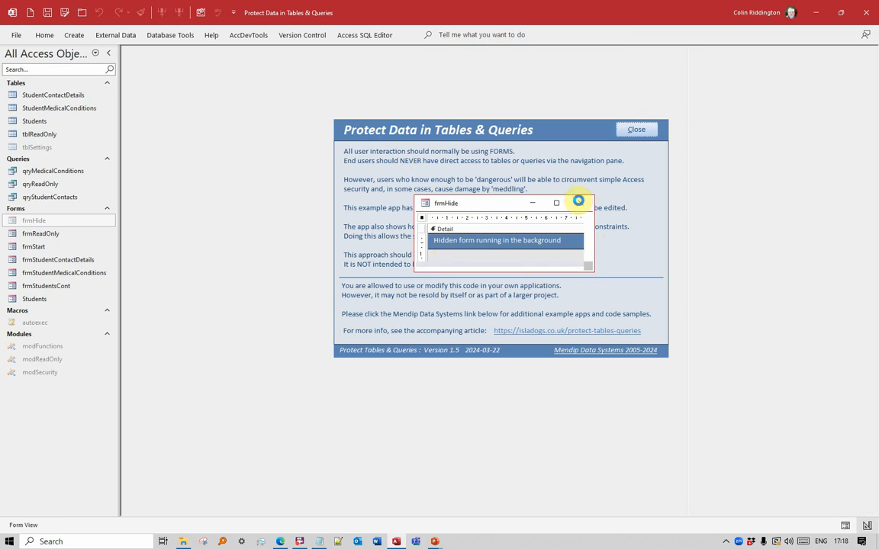
Step: Show the VBA code module behind the frmHide form
{"action": "left_click", "coordinate": [579, 201]}
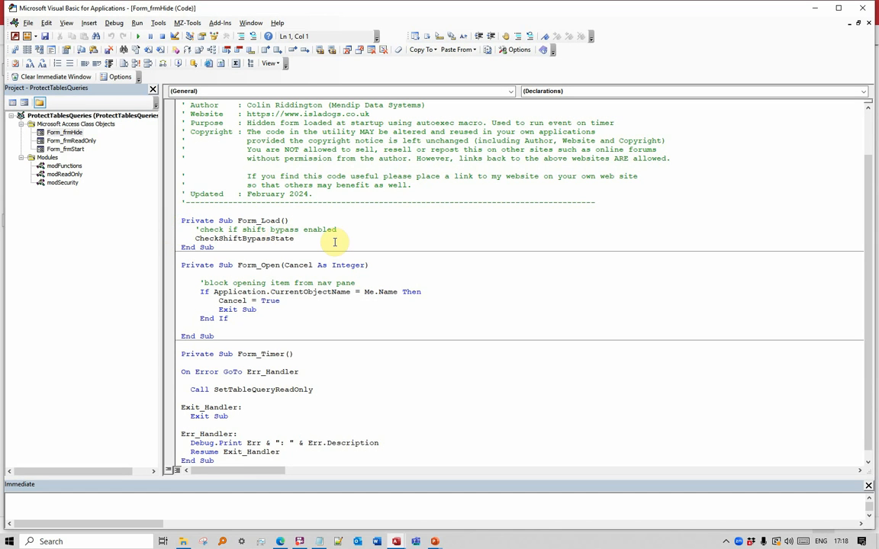
{"action": "mouse_move", "coordinate": [190, 296]}
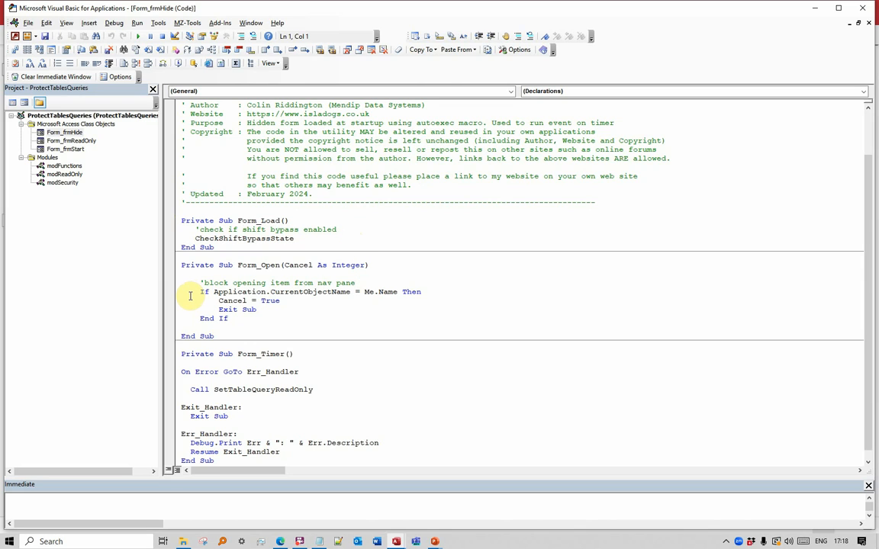
Step: Point out Form_Open, then jump from Form_Timer to the SetTableQueryReadOnly definition in modReadOnly
{"action": "left_click", "coordinate": [190, 292]}
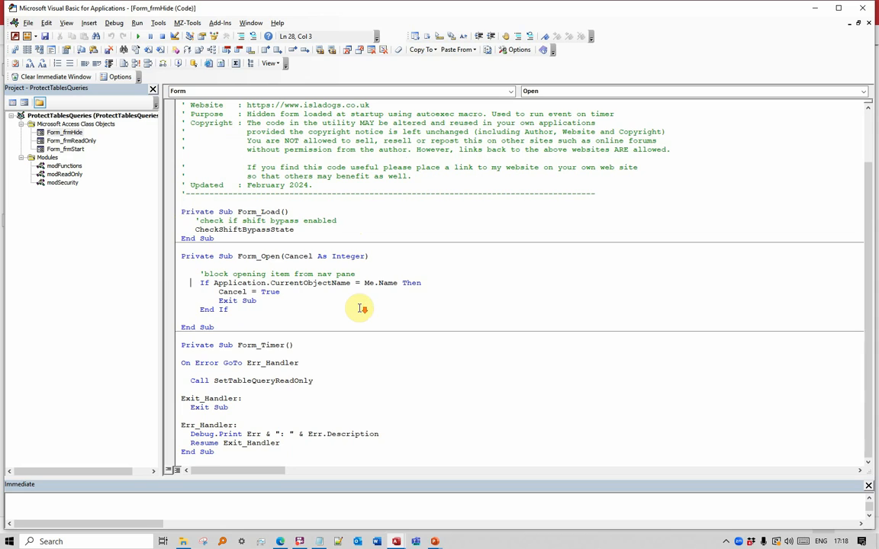
{"action": "mouse_move", "coordinate": [375, 282]}
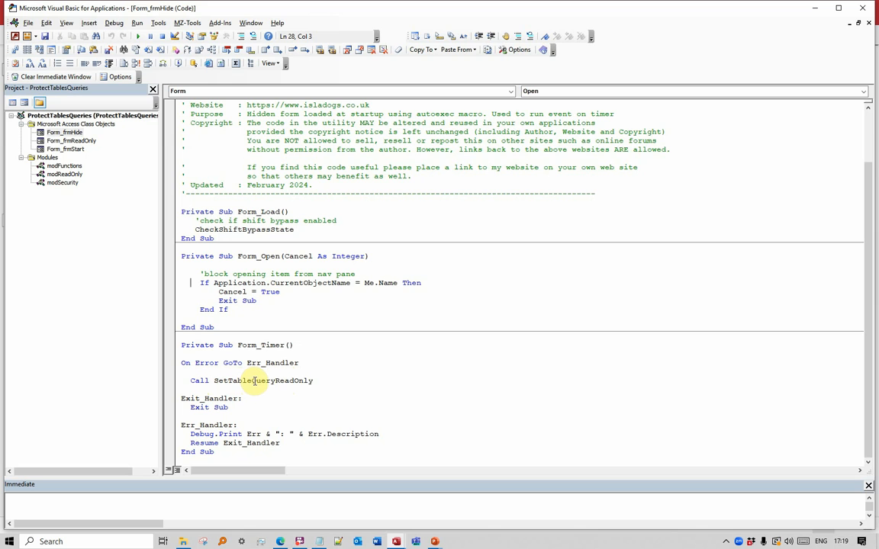
{"action": "right_click", "coordinate": [255, 382]}
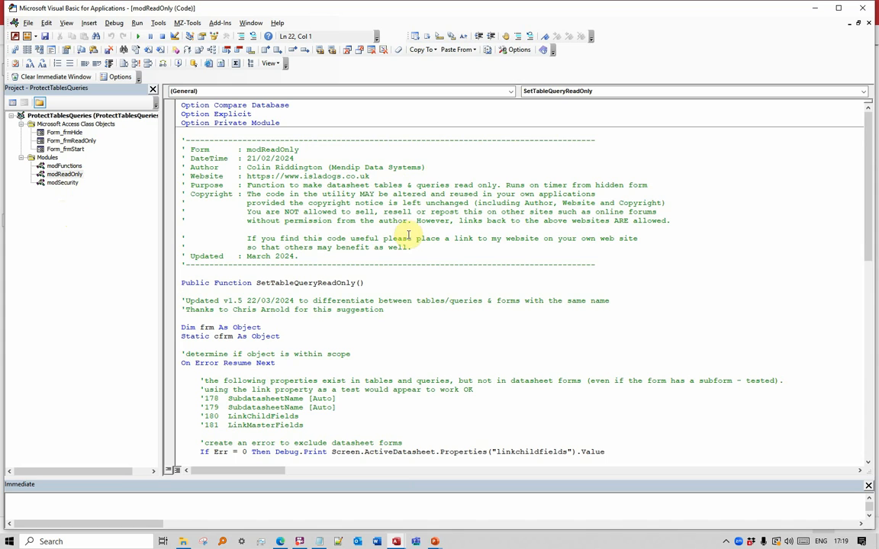
Step: Review SetTableQueryReadOnly, highlighting the active-datasheet line, then switch back to the Access window
{"action": "scroll", "scroll_direction": "down", "scroll_amount": 3}
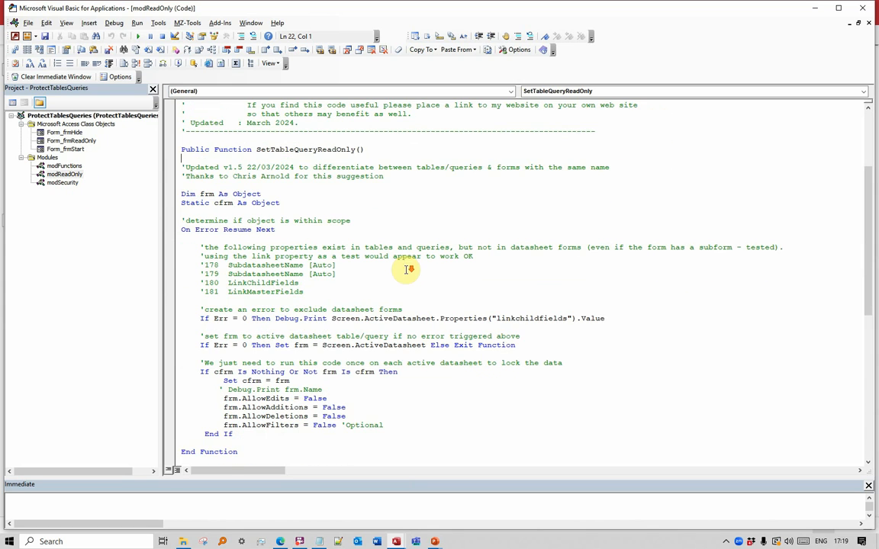
{"action": "mouse_move", "coordinate": [405, 269]}
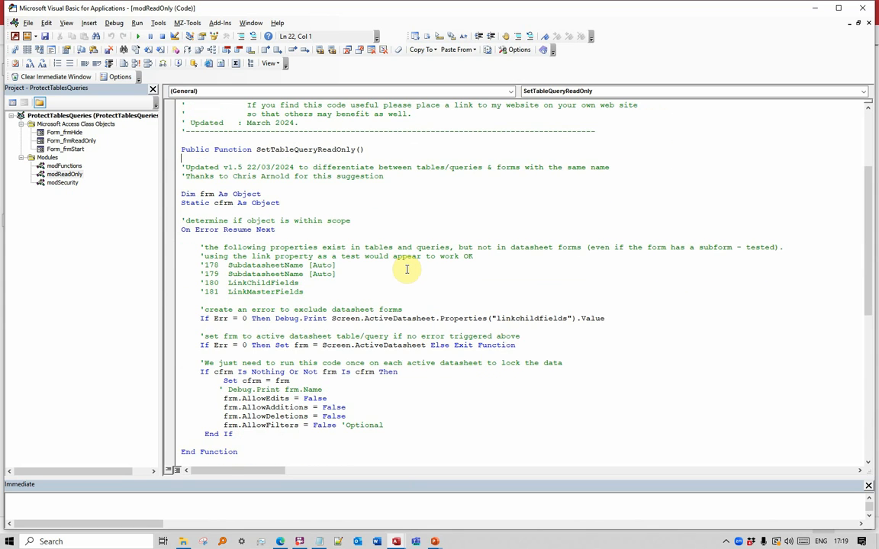
{"action": "mouse_move", "coordinate": [412, 123]}
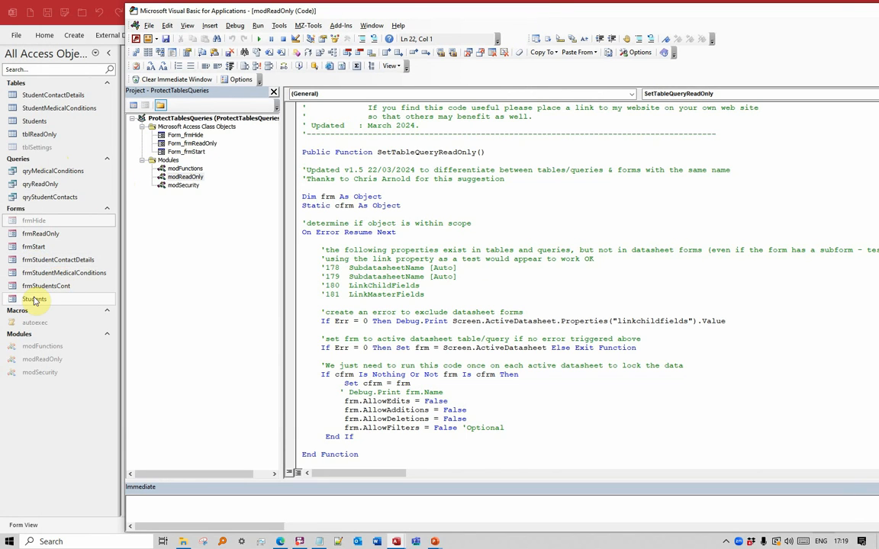
{"action": "mouse_move", "coordinate": [33, 298]}
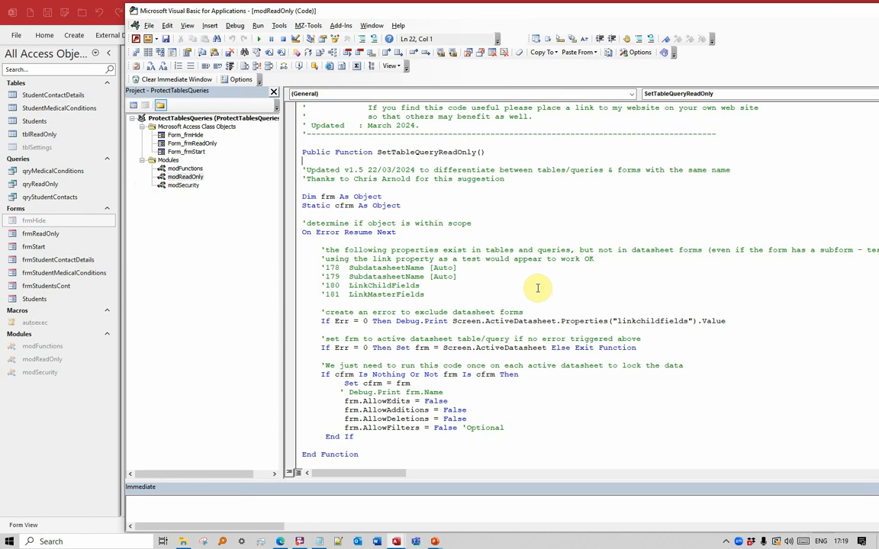
{"action": "mouse_move", "coordinate": [525, 286]}
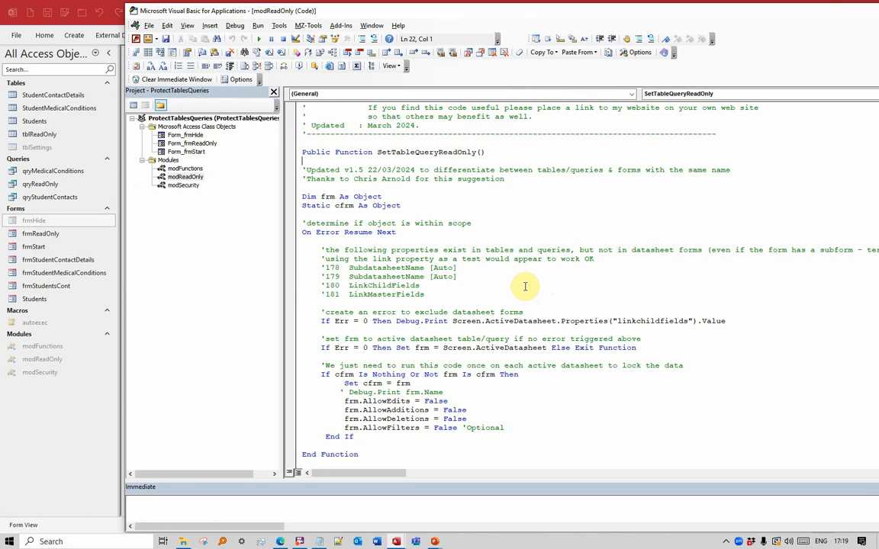
{"action": "mouse_move", "coordinate": [589, 101]}
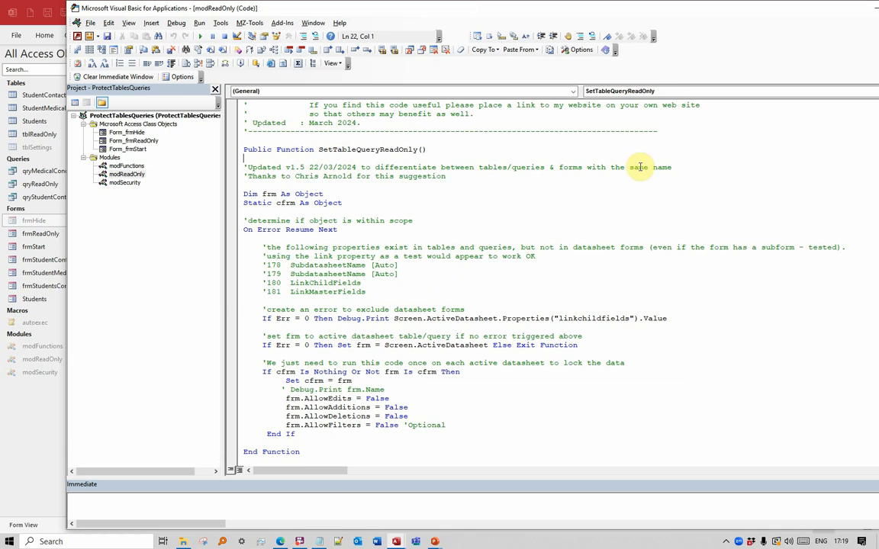
{"action": "mouse_move", "coordinate": [668, 339]}
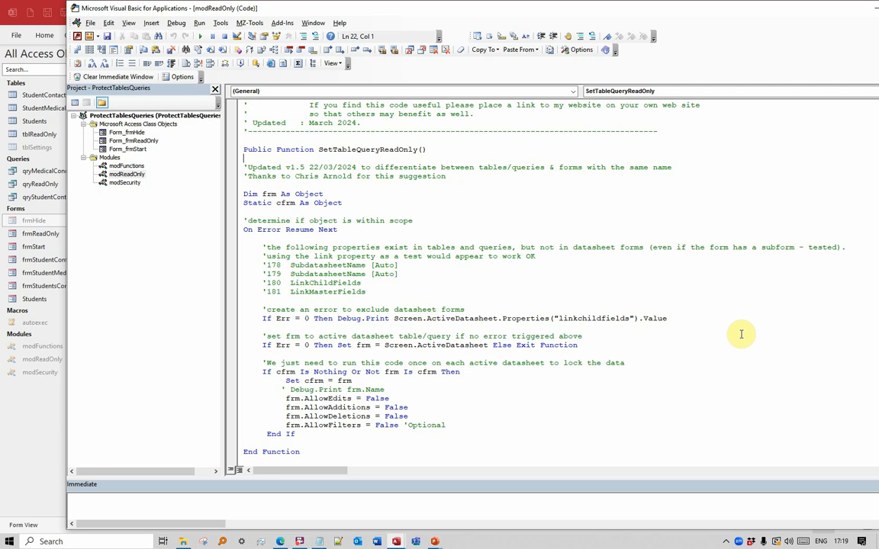
{"action": "mouse_move", "coordinate": [674, 319]}
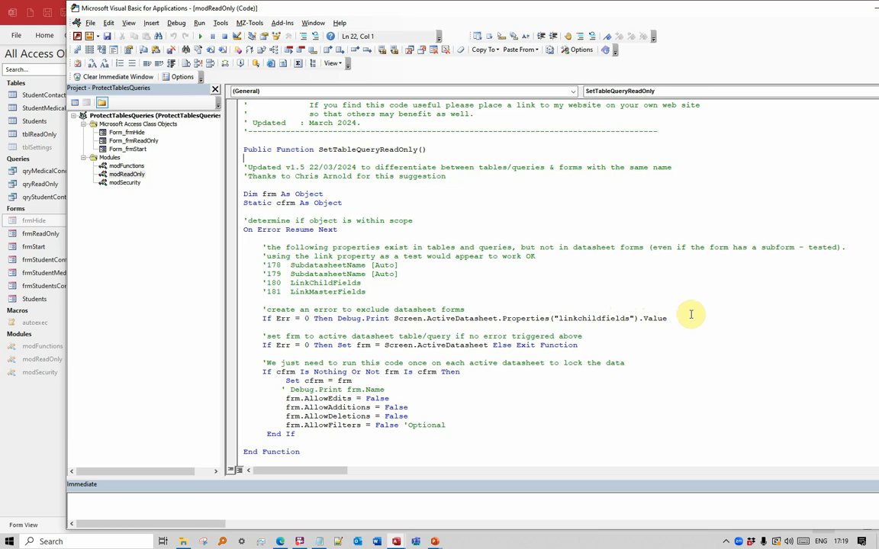
{"action": "mouse_move", "coordinate": [485, 327]}
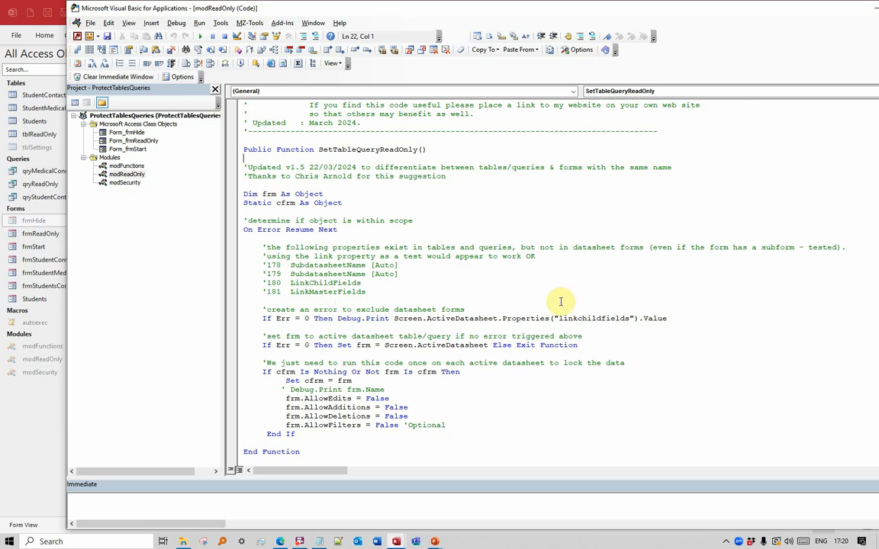
{"action": "mouse_move", "coordinate": [657, 320]}
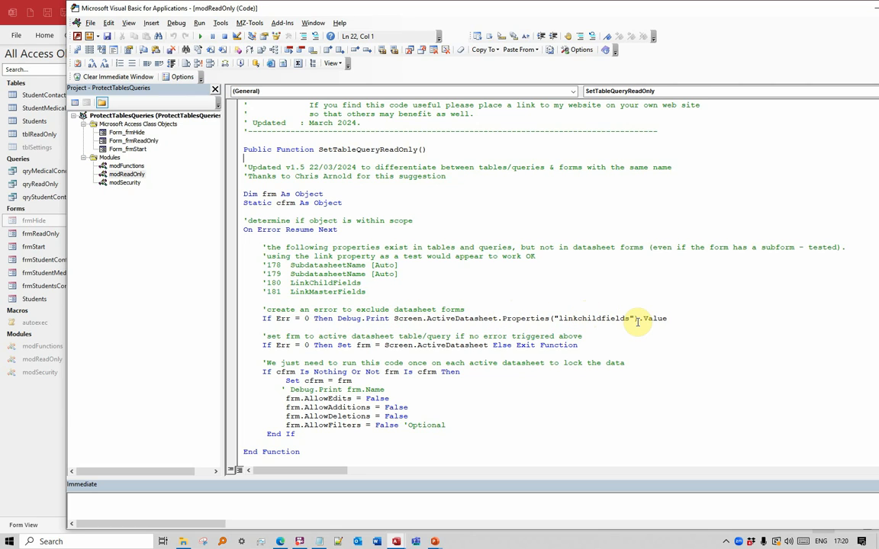
{"action": "mouse_move", "coordinate": [397, 320]}
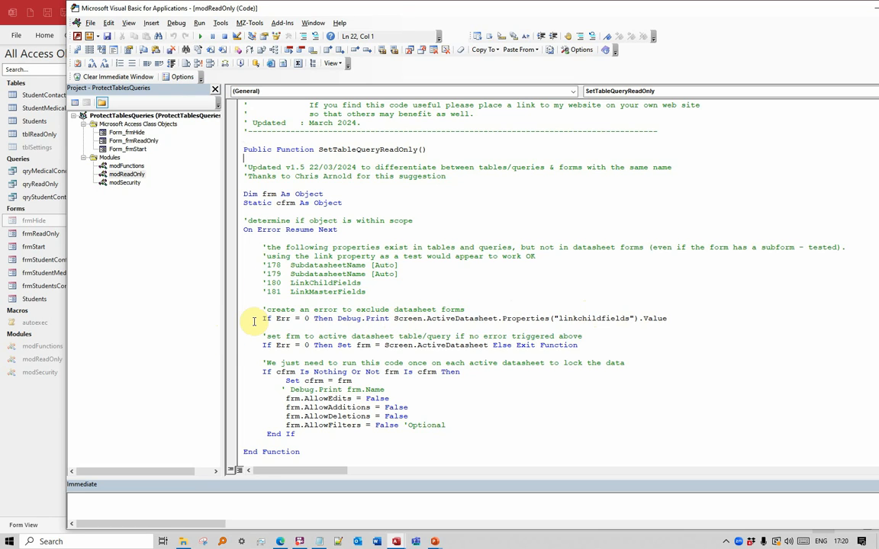
{"action": "mouse_move", "coordinate": [313, 319]}
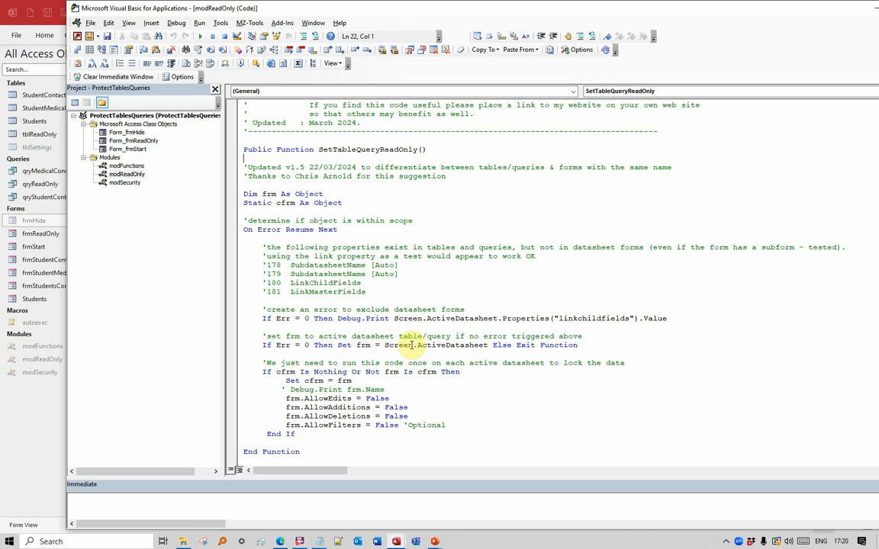
{"action": "left_click", "coordinate": [357, 350]}
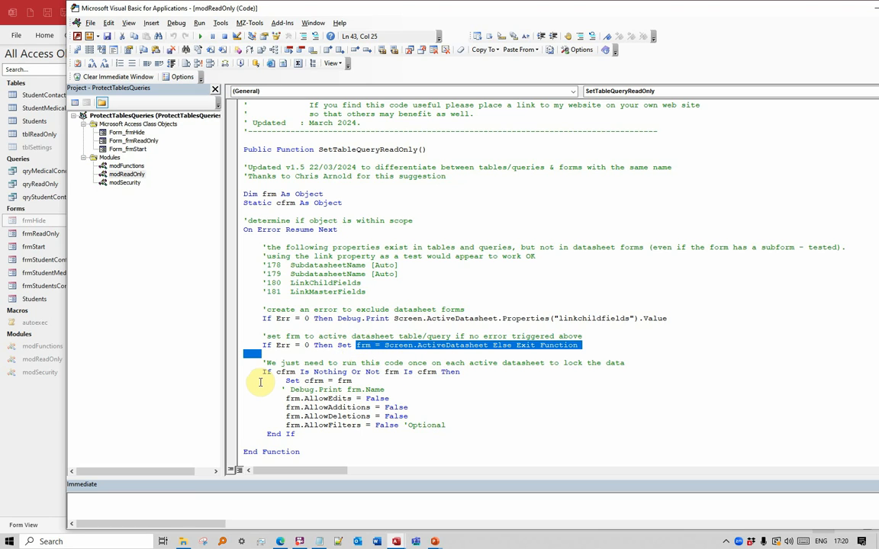
{"action": "mouse_move", "coordinate": [277, 398]}
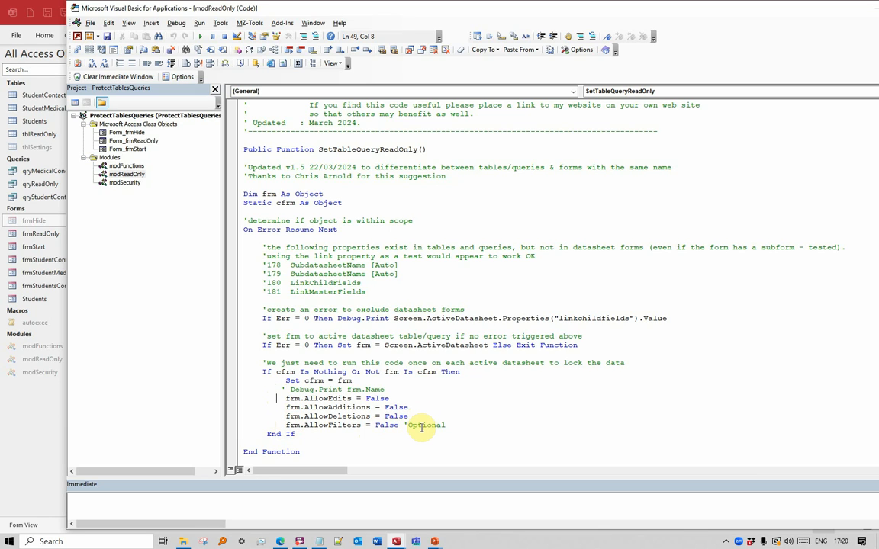
{"action": "mouse_move", "coordinate": [655, 25]}
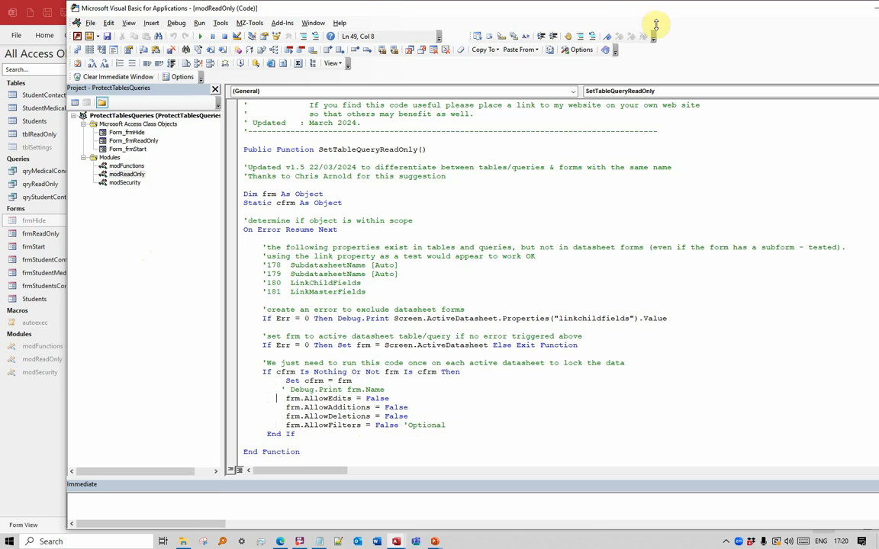
{"action": "mouse_move", "coordinate": [581, 21]}
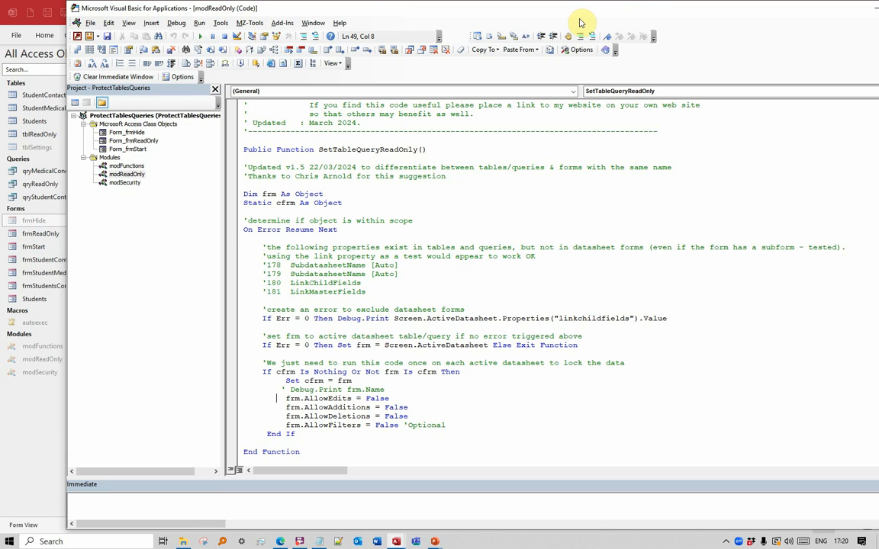
{"action": "mouse_move", "coordinate": [598, 345]}
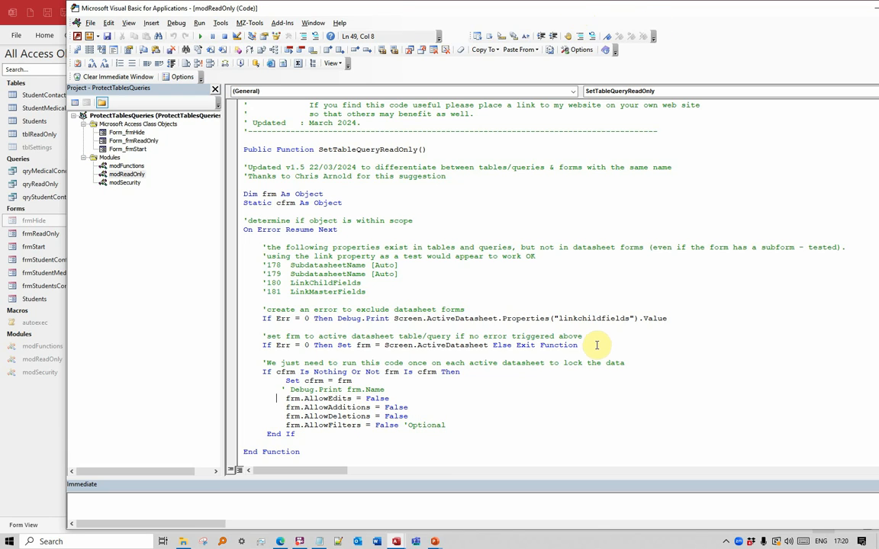
{"action": "left_click", "coordinate": [265, 336]}
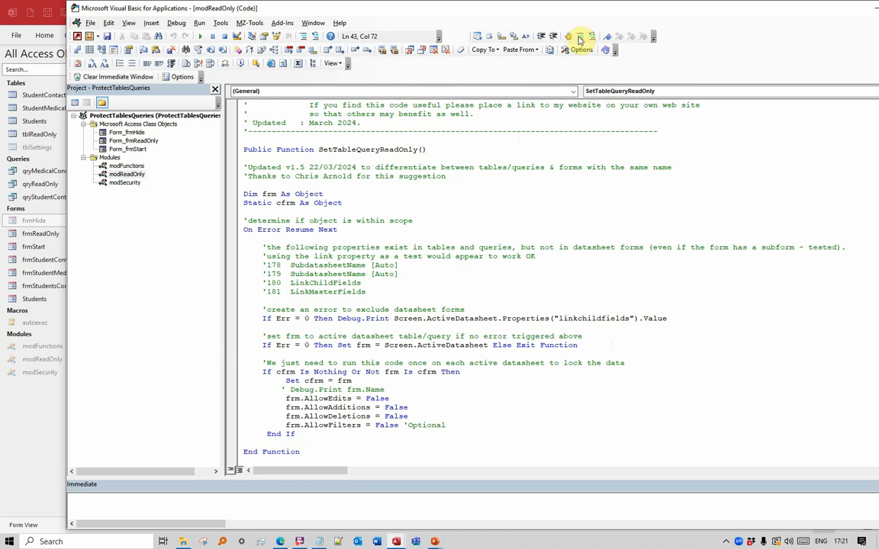
{"action": "left_click", "coordinate": [579, 37]}
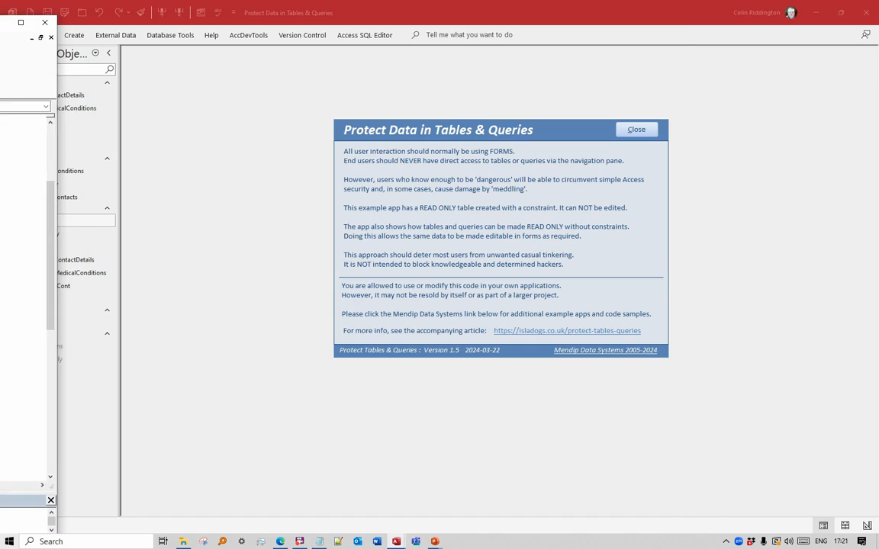
Step: Reopen StudentContactDetails, try editing a Relationship value, and show its shortcut menu's Export submenu
{"action": "left_click", "coordinate": [109, 52]}
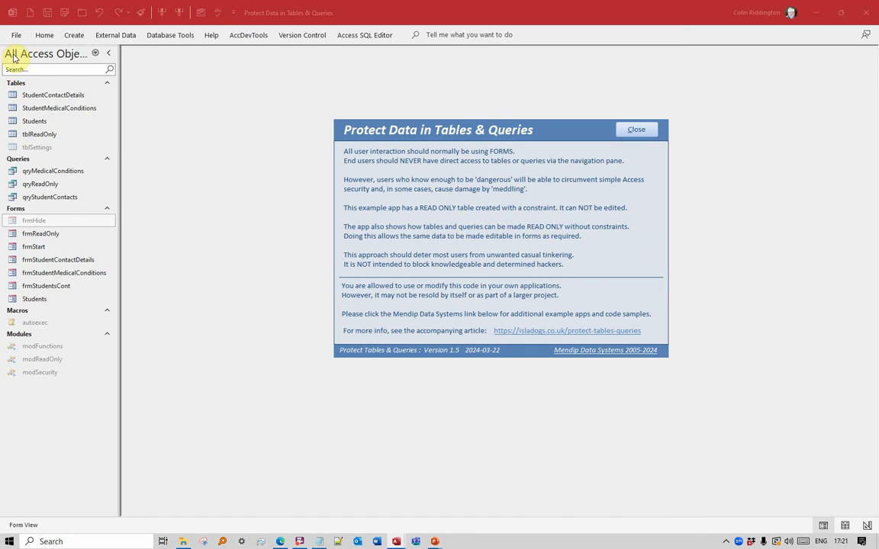
{"action": "left_click", "coordinate": [635, 128]}
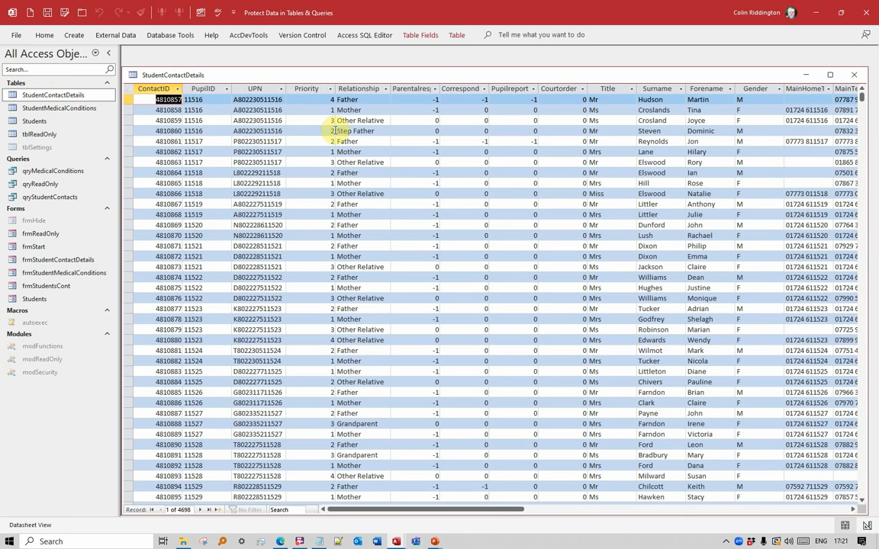
{"action": "left_click", "coordinate": [347, 99]}
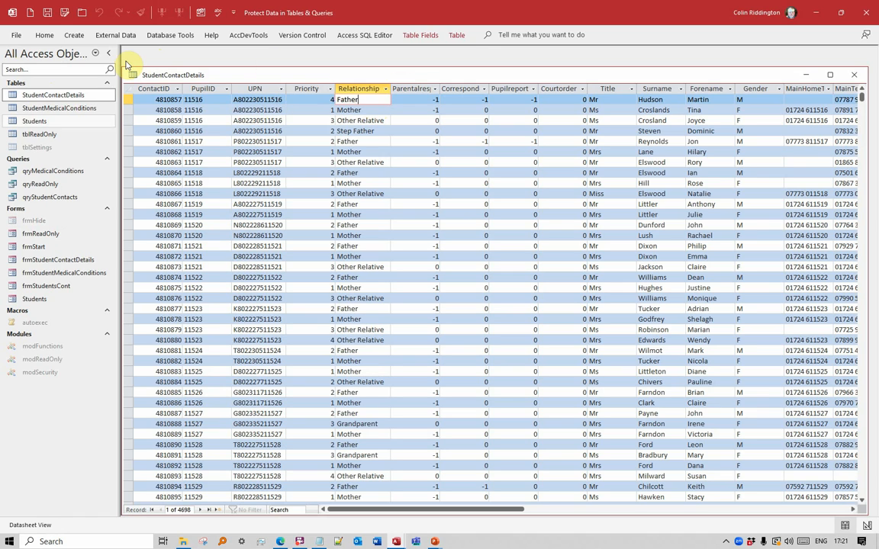
{"action": "right_click", "coordinate": [52, 95]}
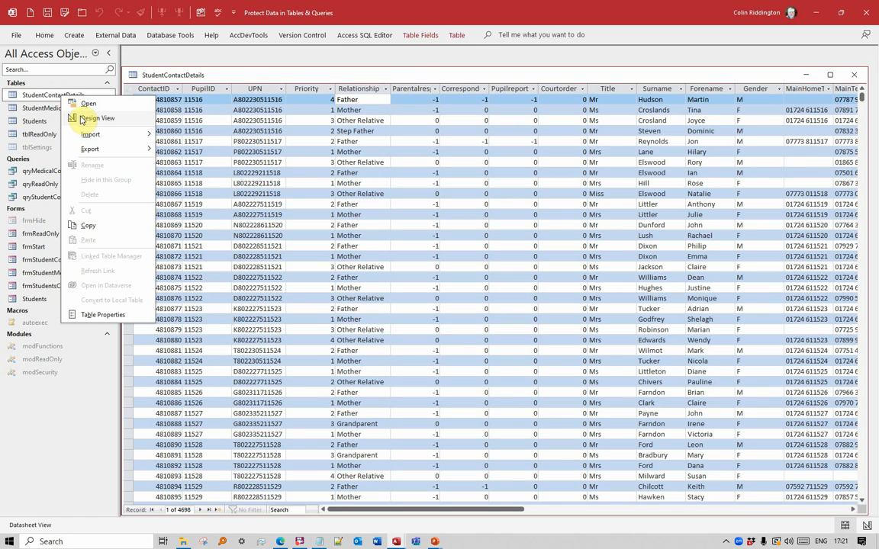
{"action": "left_click", "coordinate": [91, 150]}
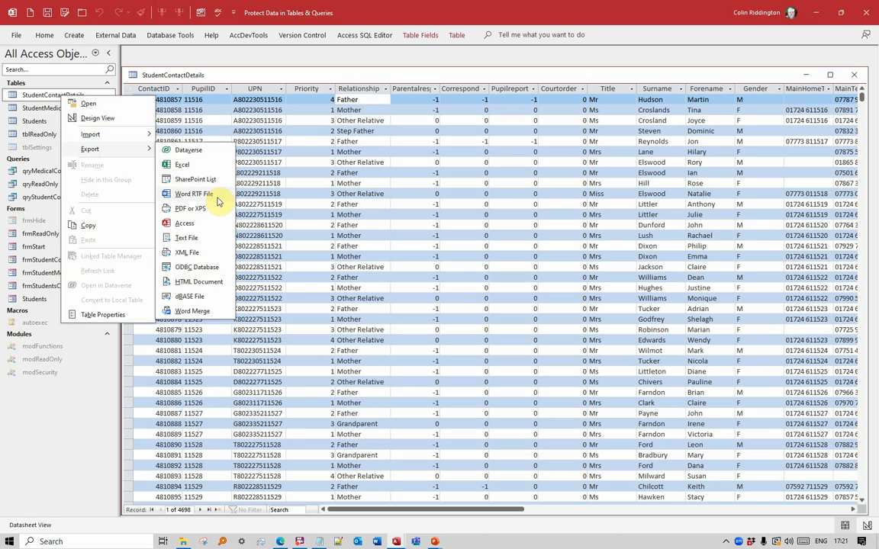
{"action": "mouse_move", "coordinate": [88, 226]}
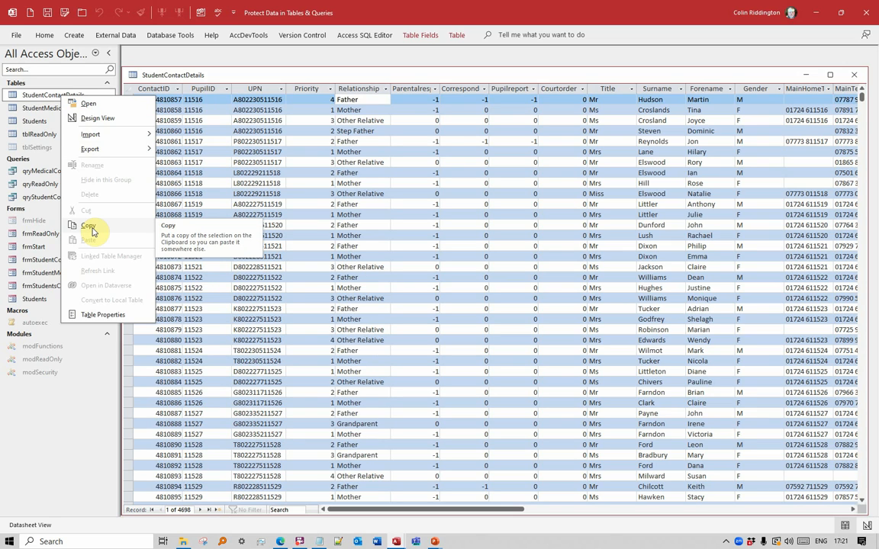
{"action": "mouse_move", "coordinate": [64, 403]}
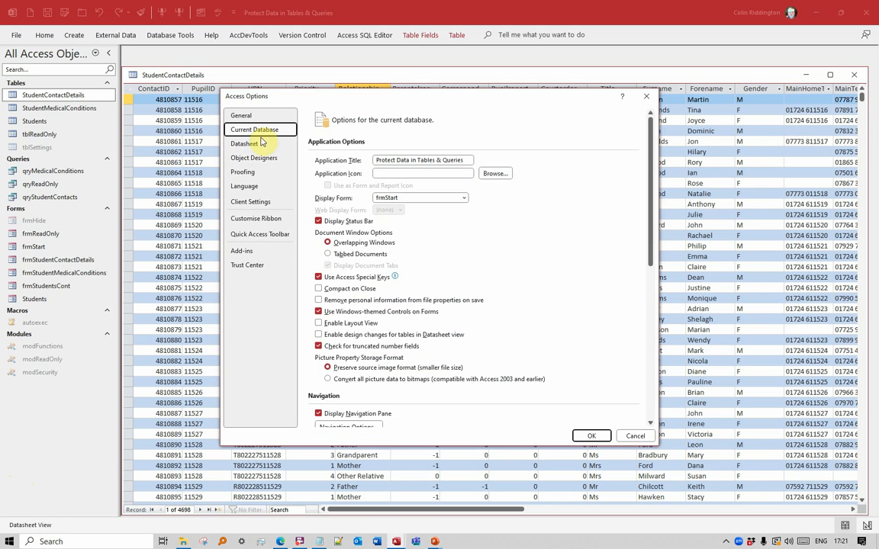
Step: Untick Allow Default Shortcut Menus for this database, confirm, and dismiss the reopen notice
{"action": "scroll", "scroll_direction": "down", "scroll_amount": 3}
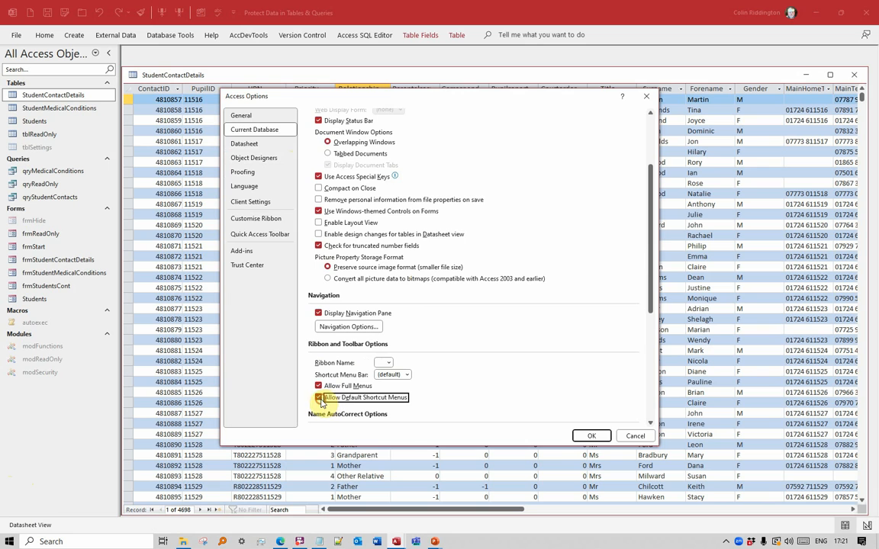
{"action": "left_click", "coordinate": [592, 437]}
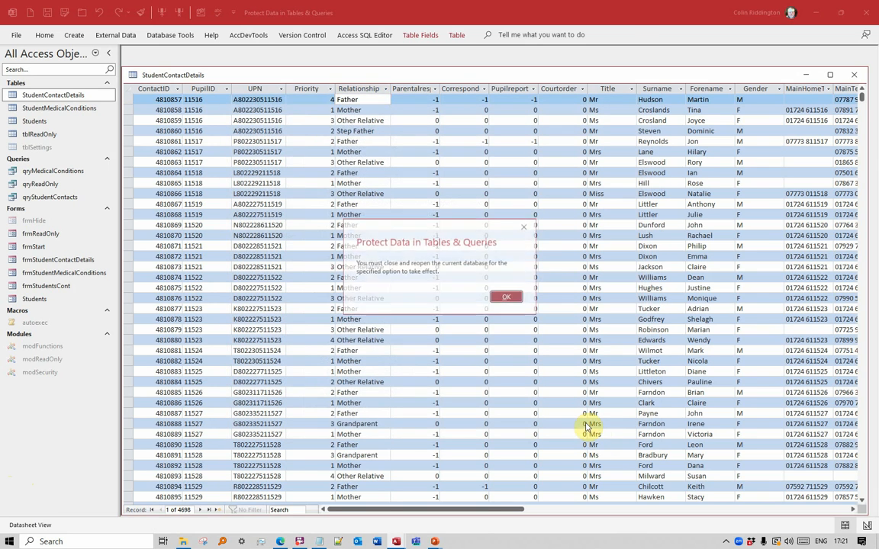
{"action": "left_click", "coordinate": [506, 296]}
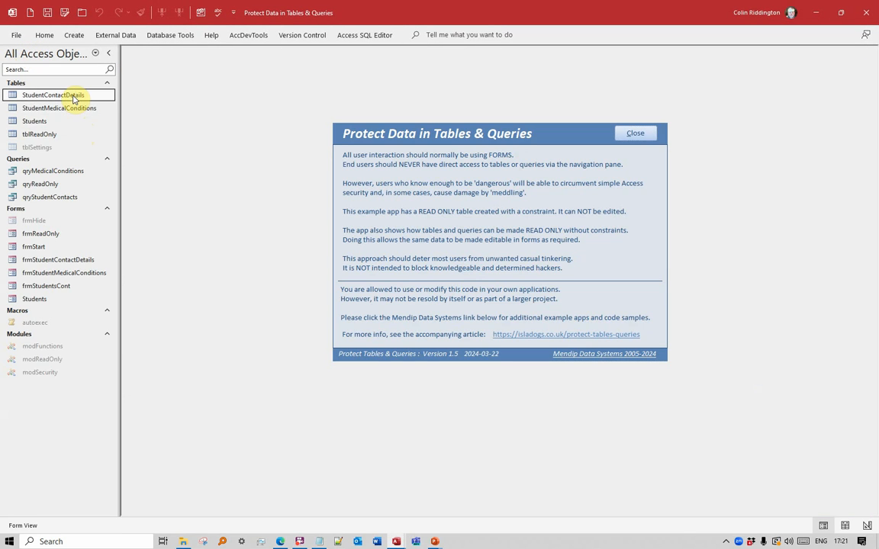
{"action": "left_click", "coordinate": [60, 107]}
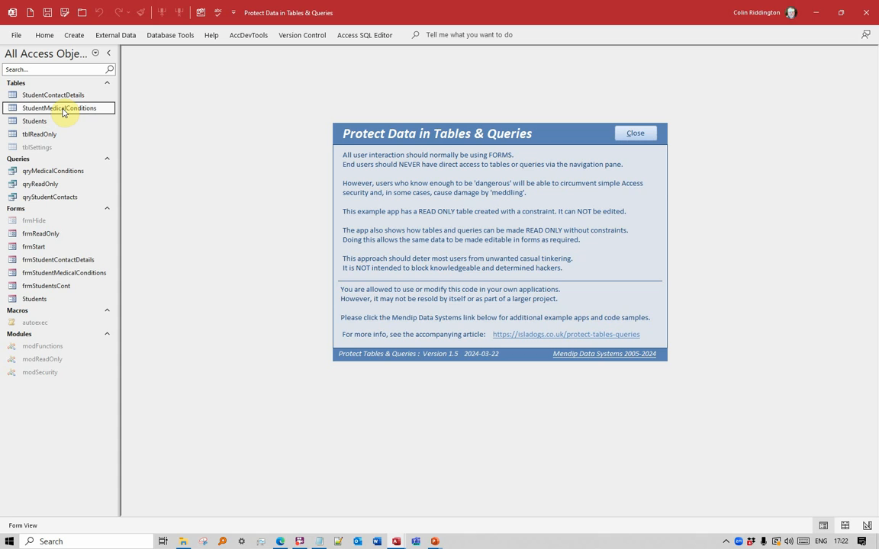
{"action": "mouse_move", "coordinate": [659, 18]}
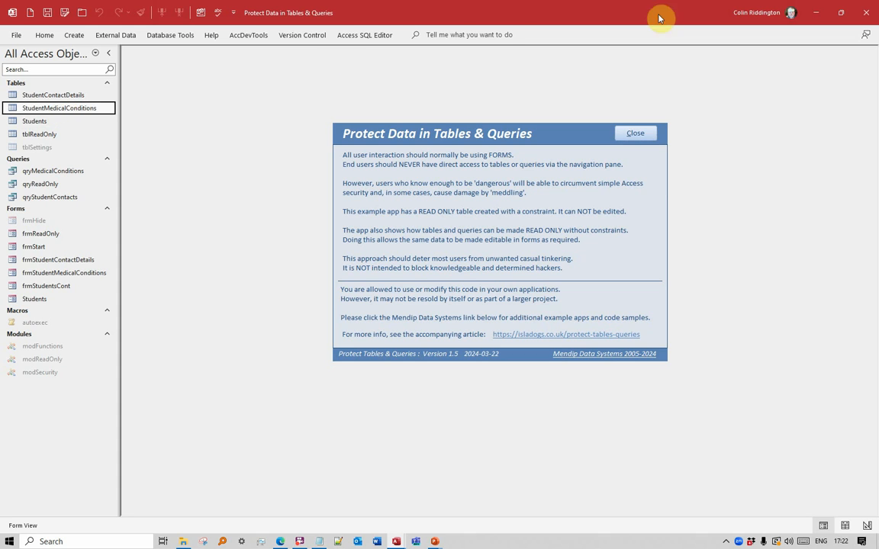
{"action": "mouse_move", "coordinate": [613, 122]}
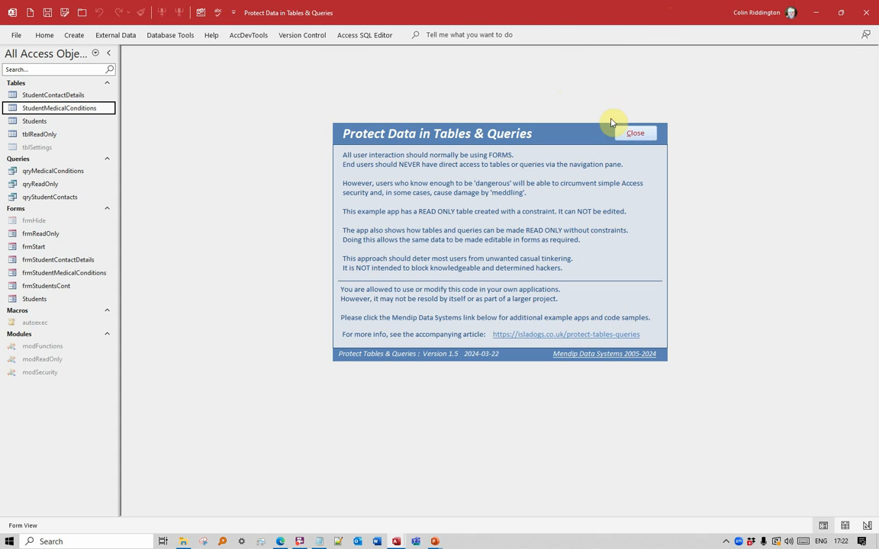